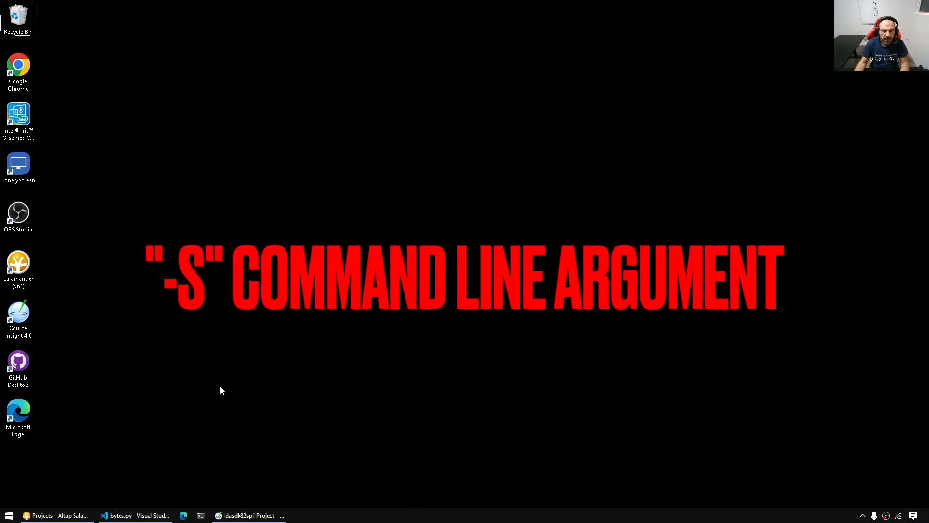
# Step: Open idahelp.chm at 'Command line switches' and scroll to the -S script entry
pyautogui.press('Win+r')
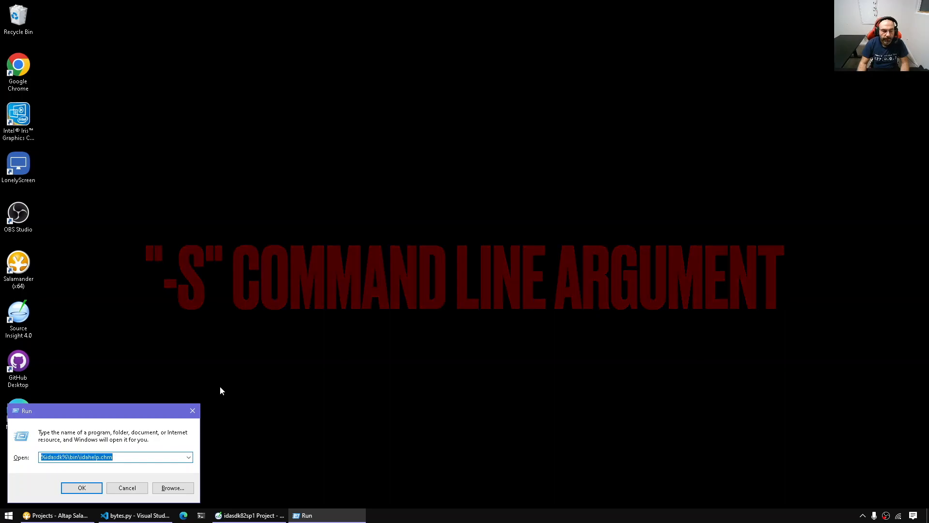
pyautogui.click(81, 487)
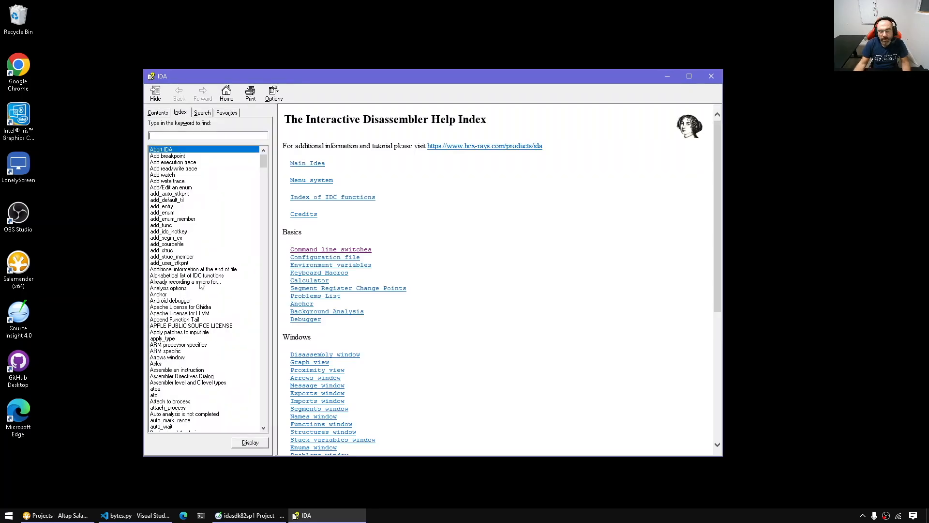
pyautogui.write('cd')
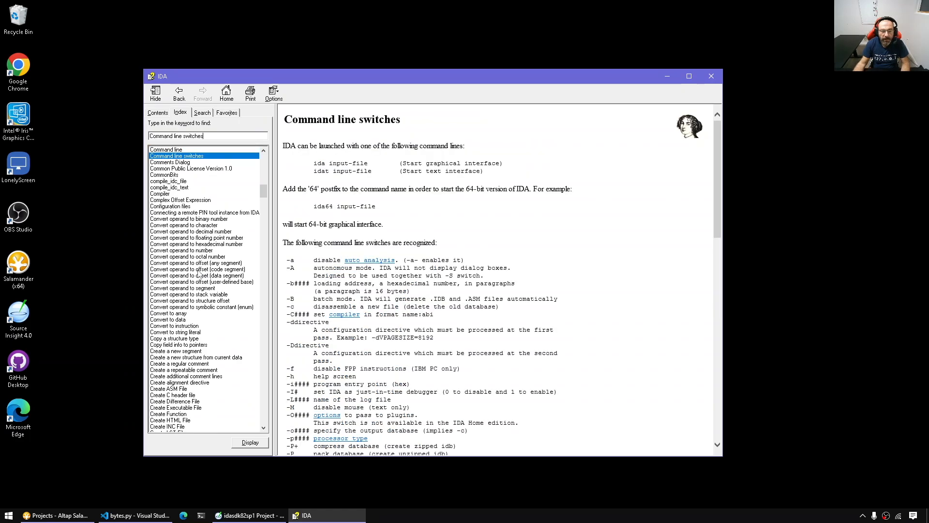
pyautogui.scroll(-3)
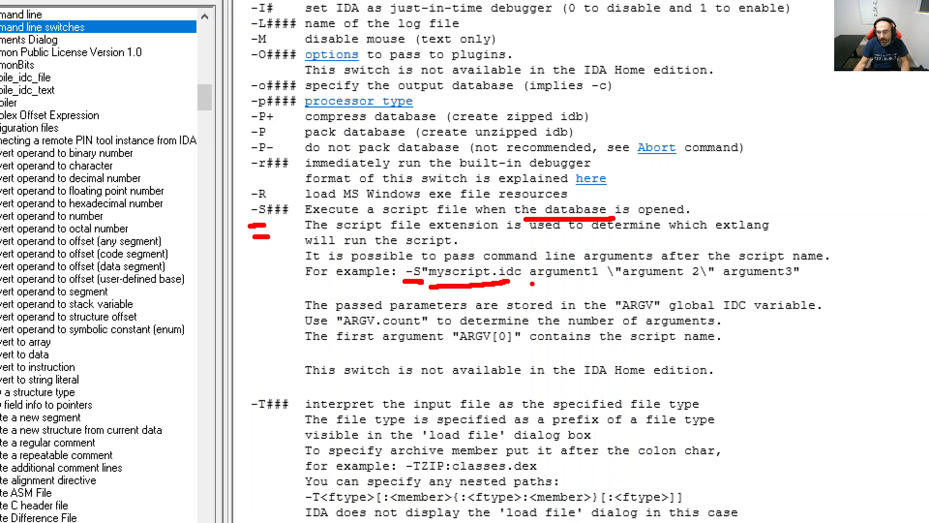
pyautogui.moveTo(533, 283); pyautogui.dragTo(815, 276)
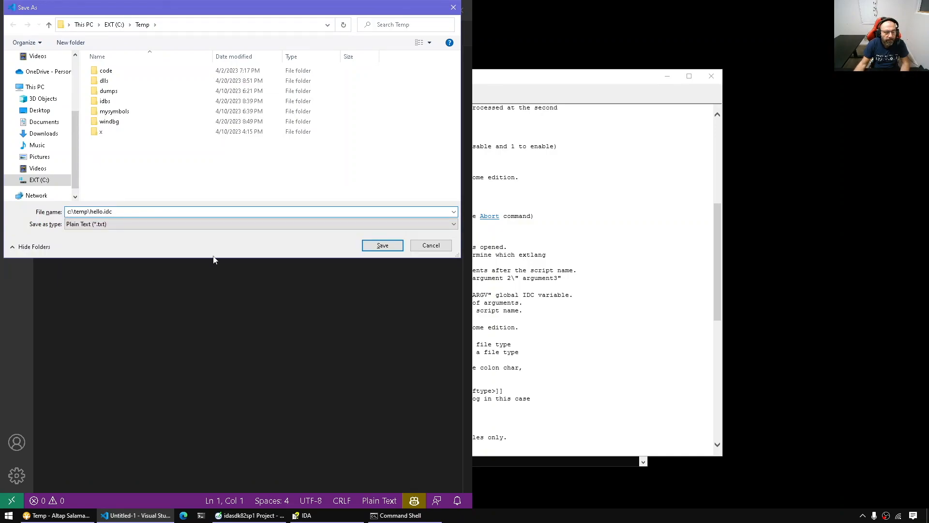
# Step: Save the new file as c:\temp\hello.idc with #include <idc.idc> and static main()
pyautogui.click(258, 224)
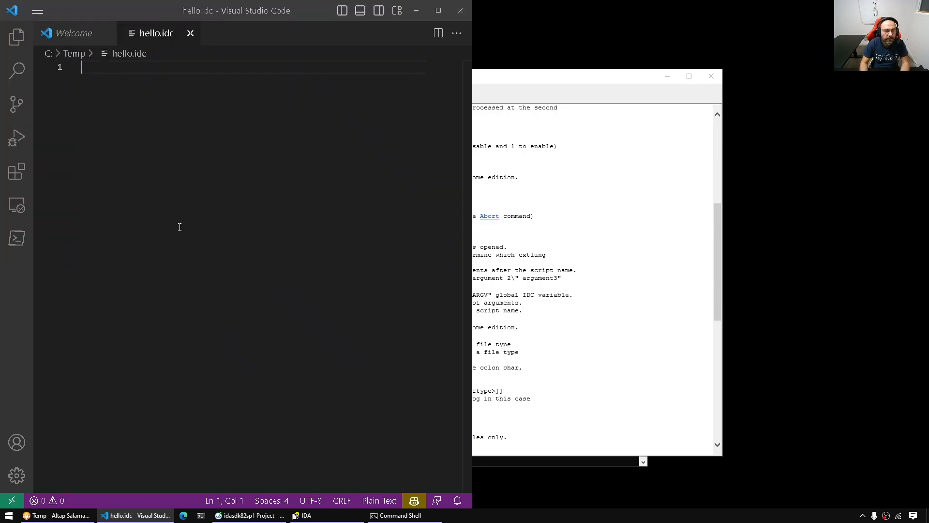
pyautogui.write('#include')
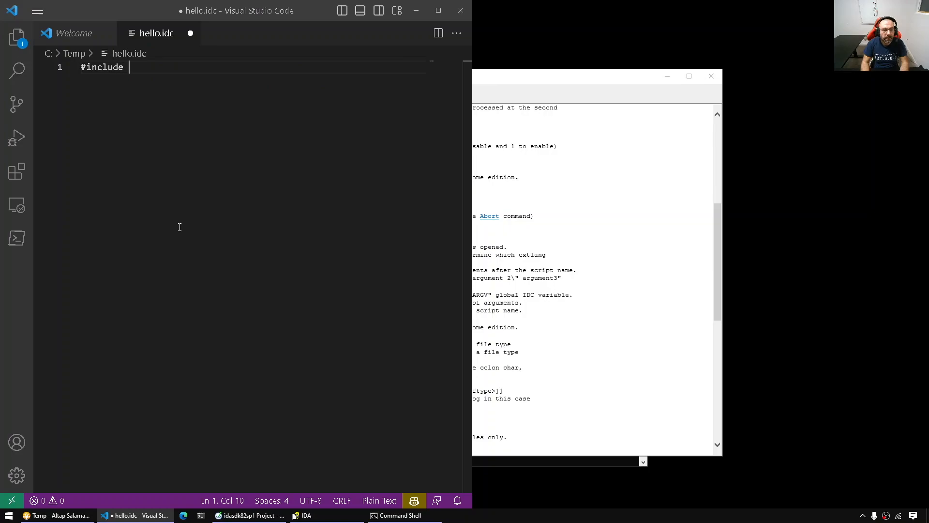
pyautogui.write('<idc.idc>')
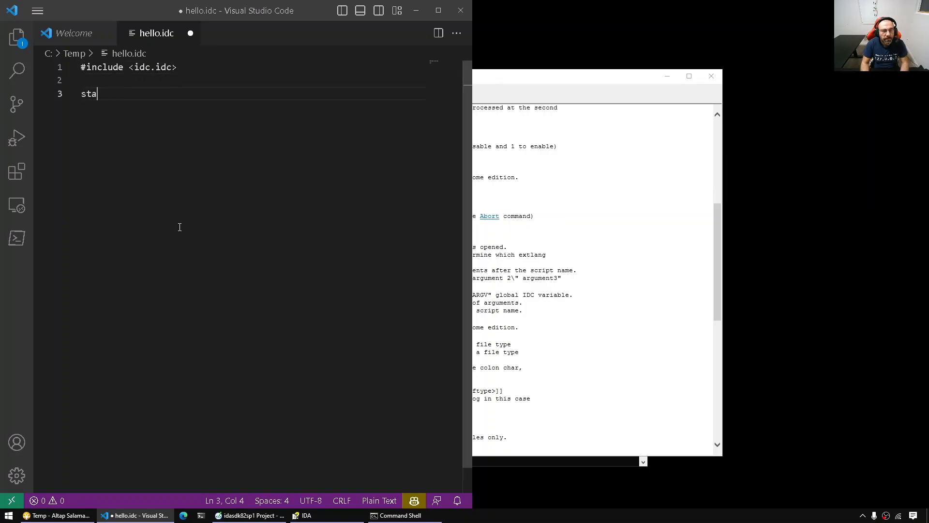
pyautogui.write('tic main()')
pyautogui.write('msg("')
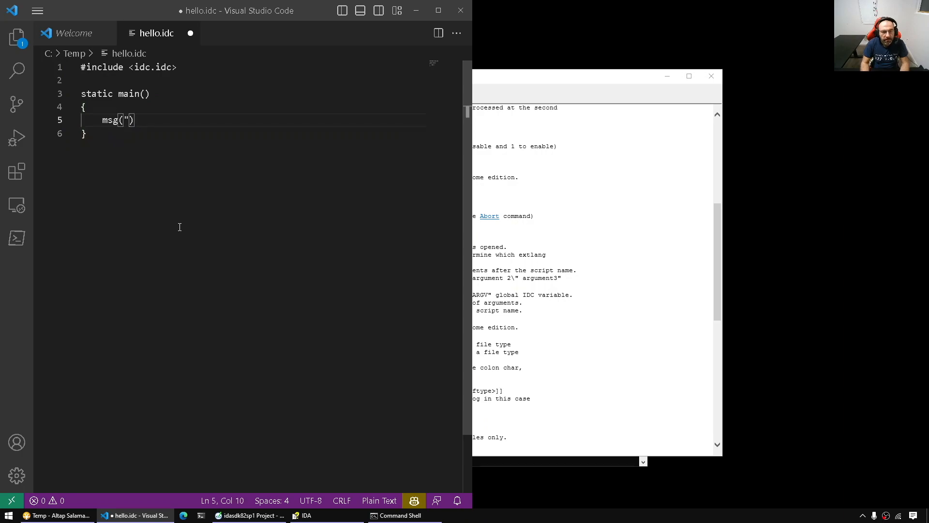
# Step: Add a msg call printing the script name ARGV[0] and the argument count ARGV.count
pyautogui.write('%s')
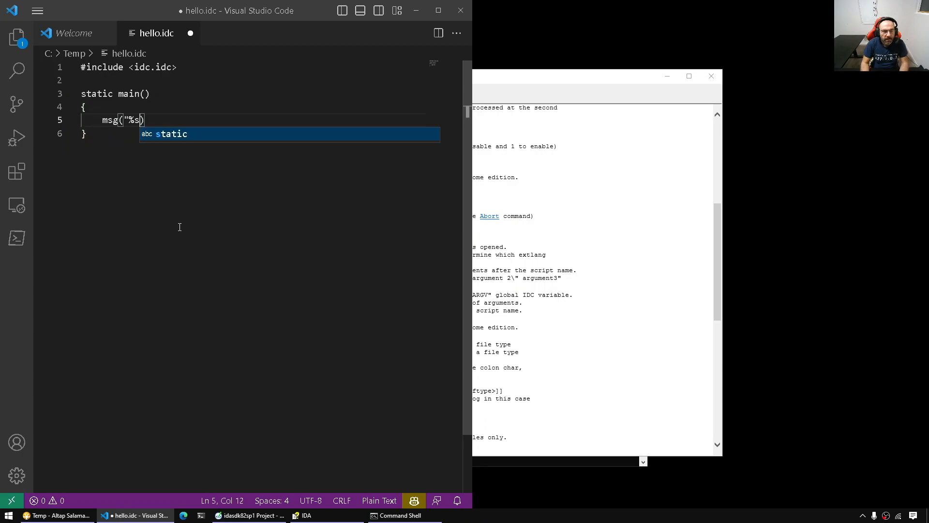
pyautogui.write('was passed %')
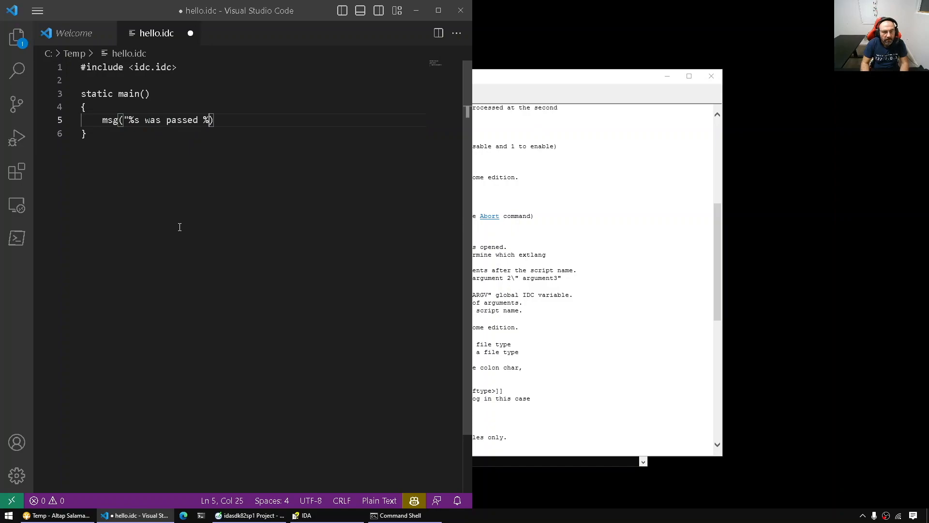
pyautogui.write('d argument(s)')
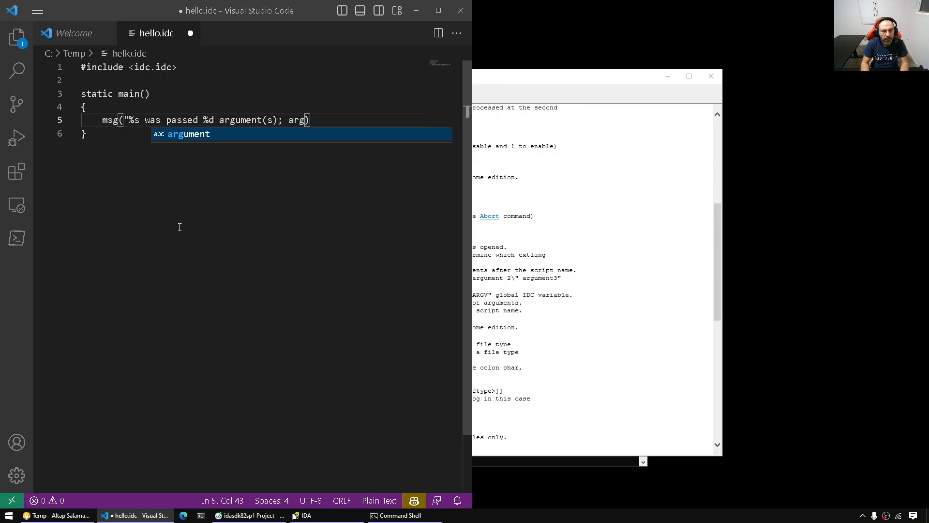
pyautogui.write('1=')
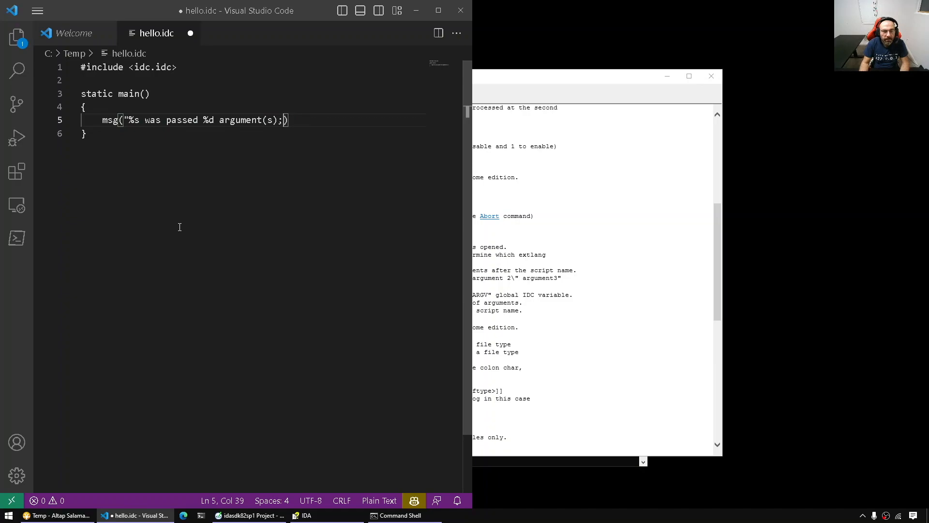
pyautogui.write('\\n",')
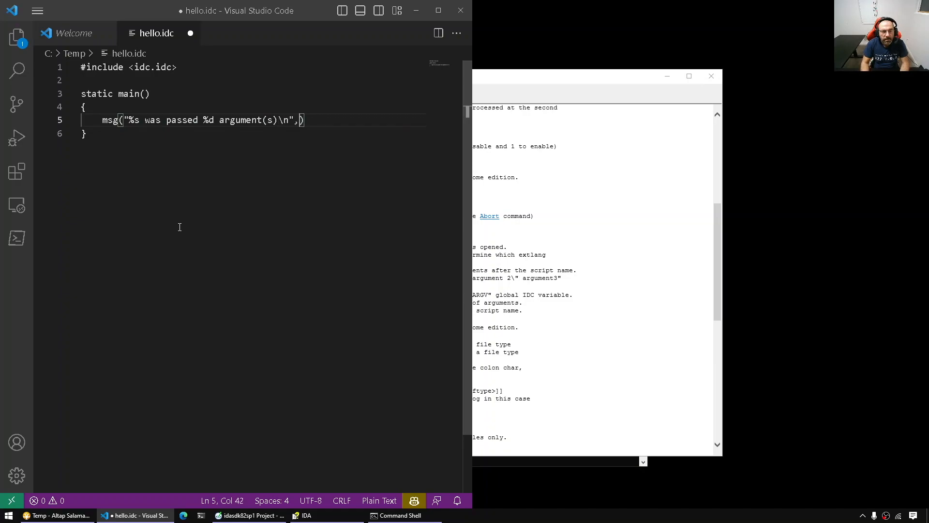
pyautogui.write('ARGV[0])')
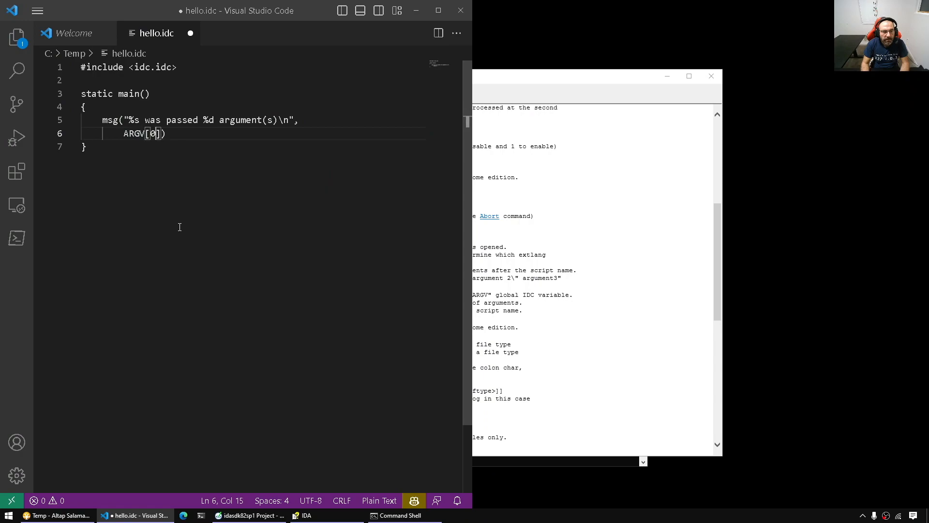
pyautogui.write(', AR')
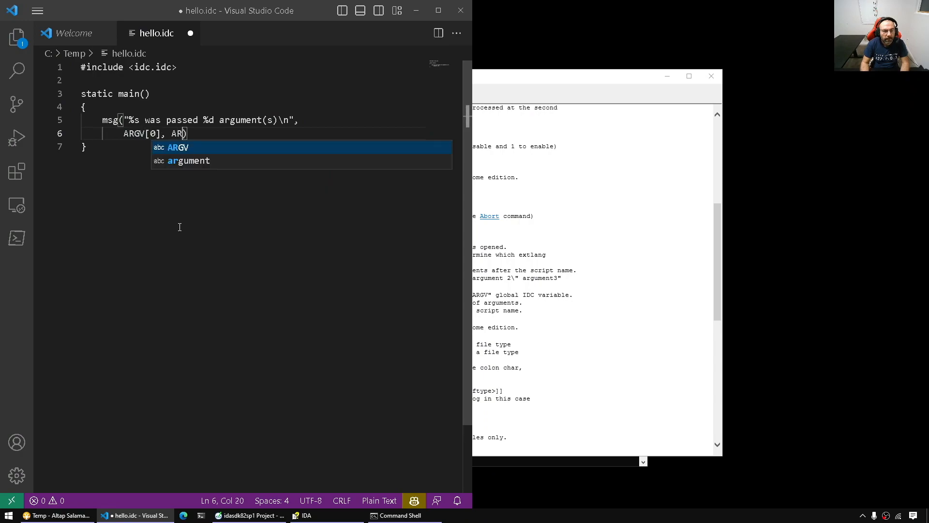
pyautogui.write('V.')
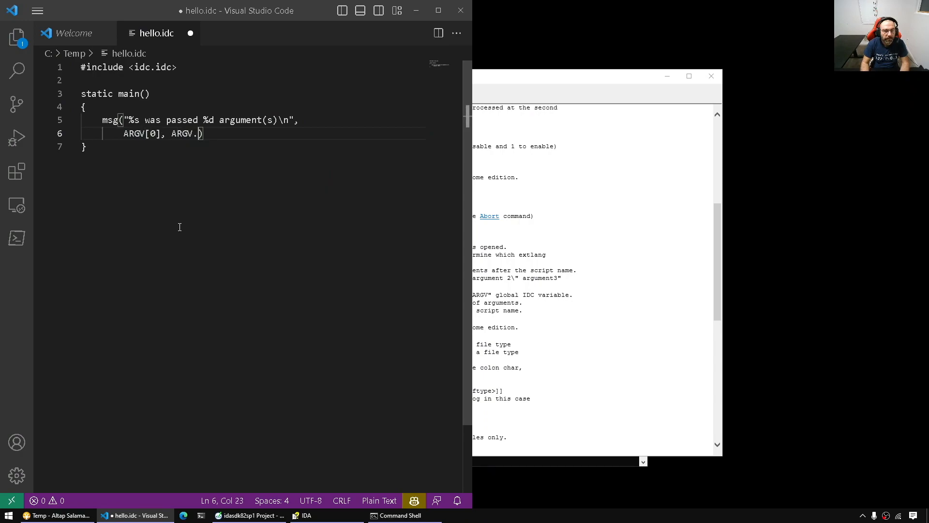
pyautogui.write('count);')
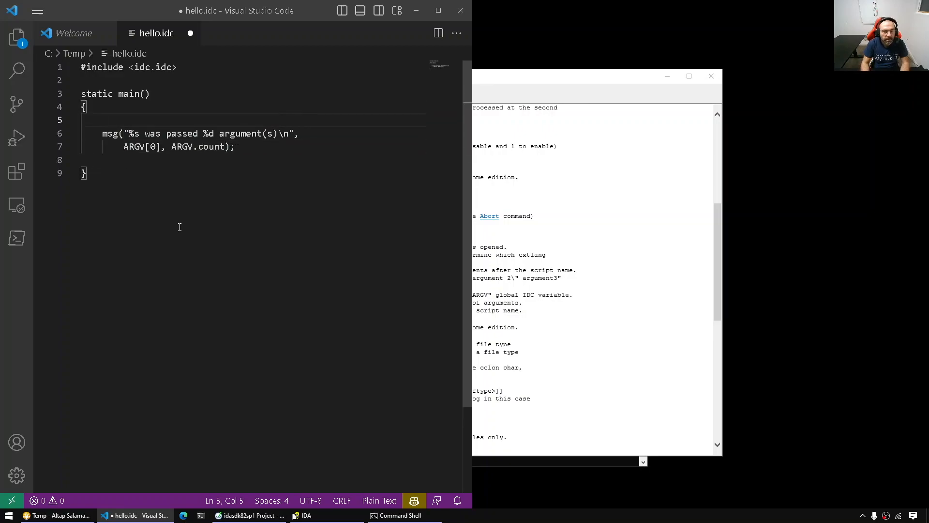
# Step: Declare auto i and a for loop from 0 to ARGV.count
pyautogui.write('auto i;')
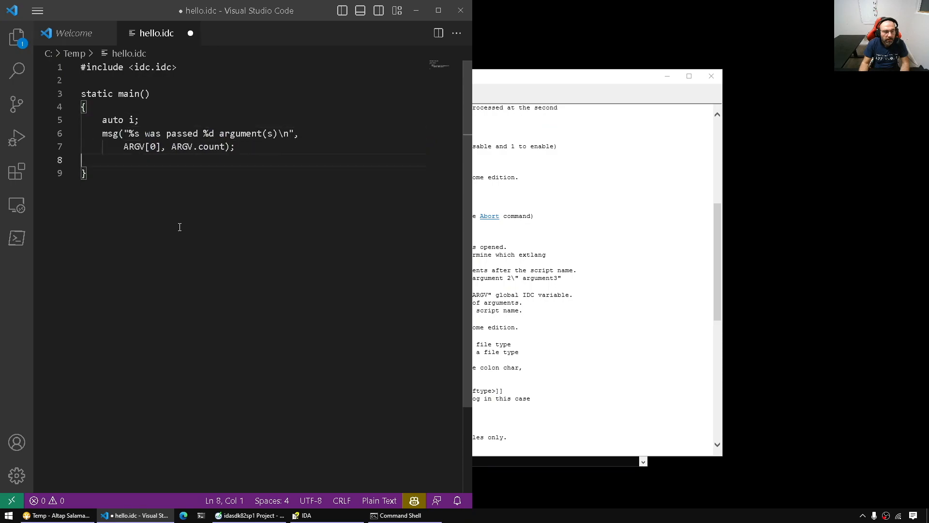
pyautogui.write('for (i=0)')
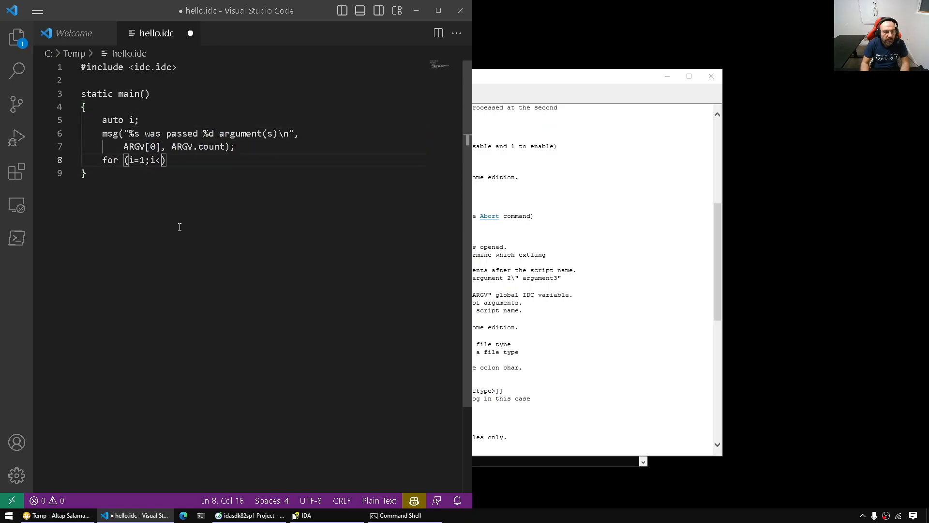
pyautogui.write('ARGV.count;')
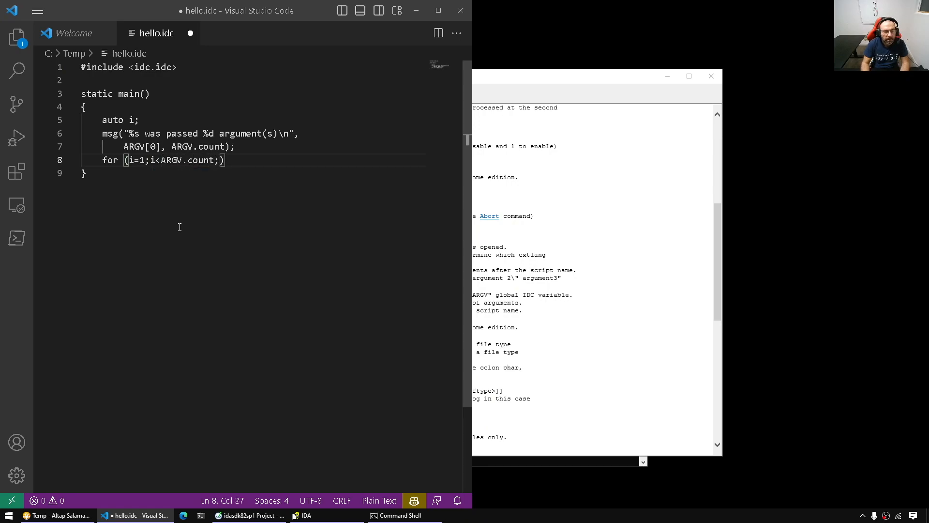
pyautogui.write('i++')
pyautogui.write('msg("')
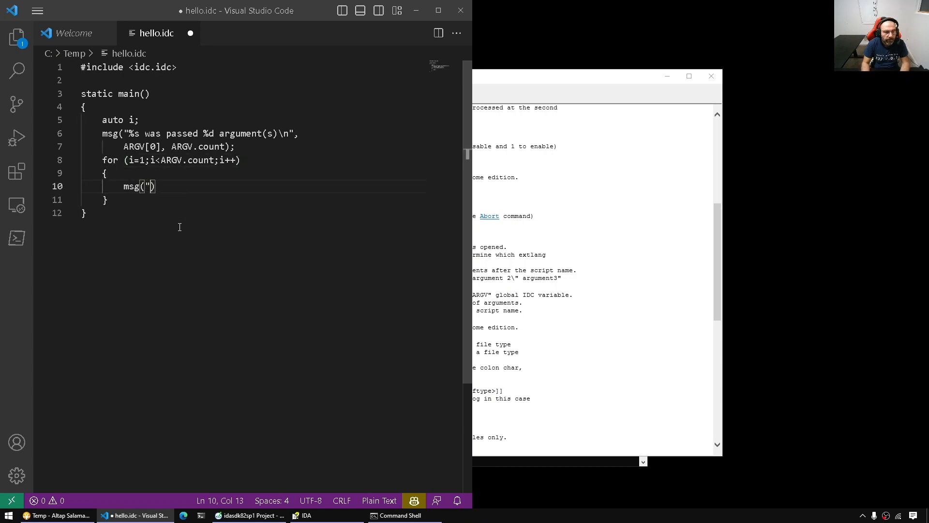
# Step: Inside the loop print " ARGV[%d]=%s" with i and ARGV[i], then return 0
pyautogui.write('ARGV')
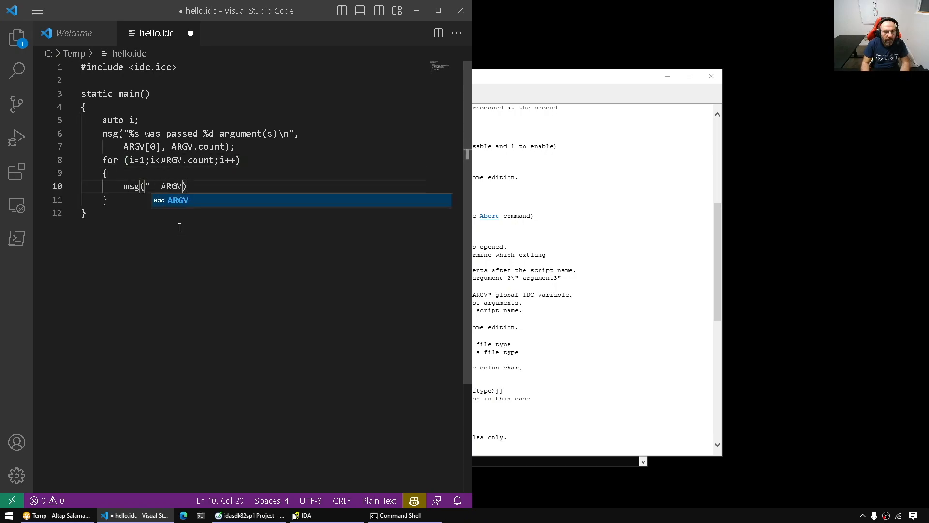
pyautogui.write('[%d]')
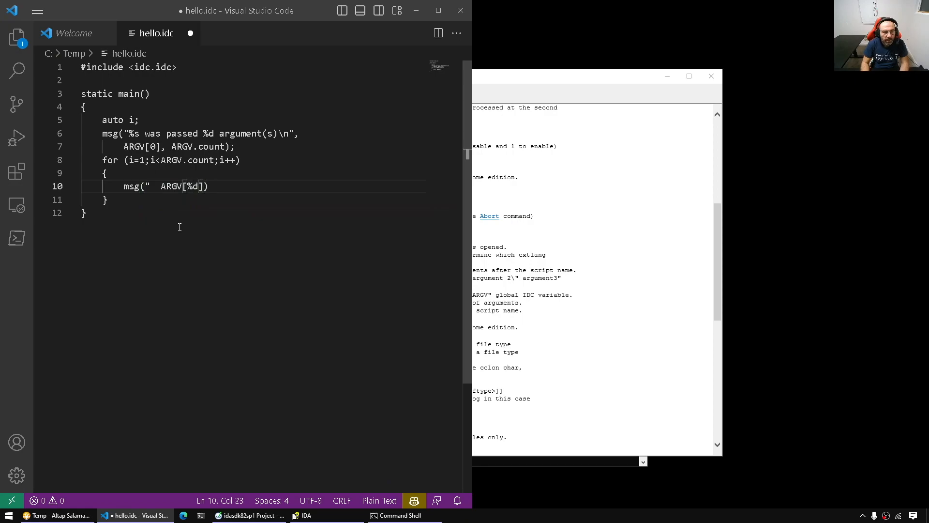
pyautogui.write('=A')
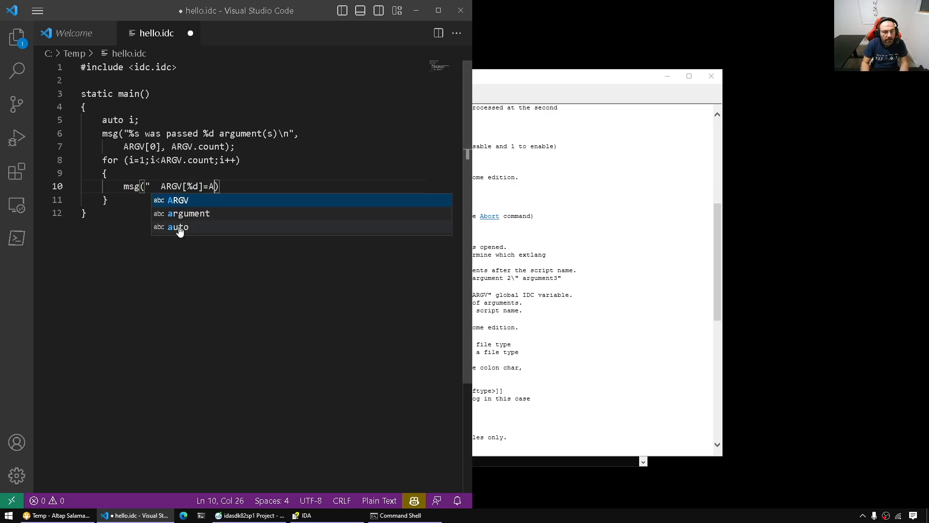
pyautogui.write('RGV')
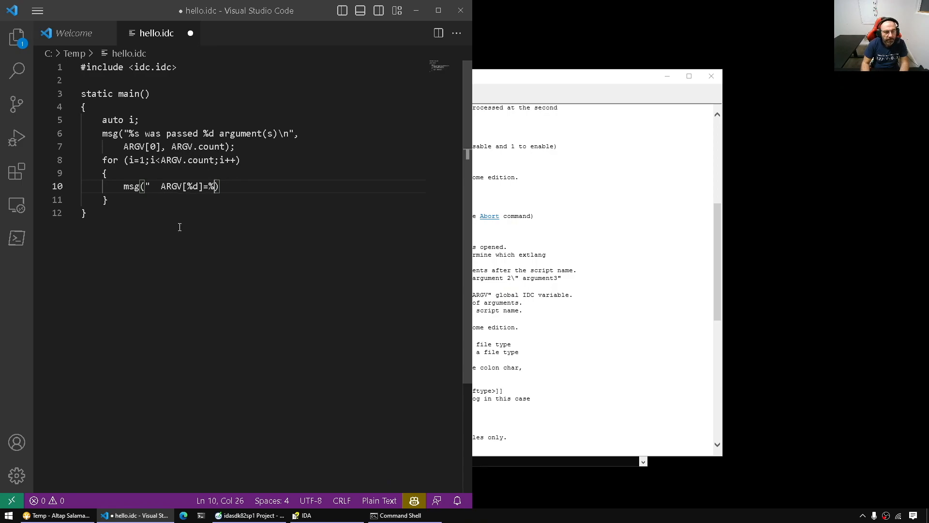
pyautogui.write('s\\n",')
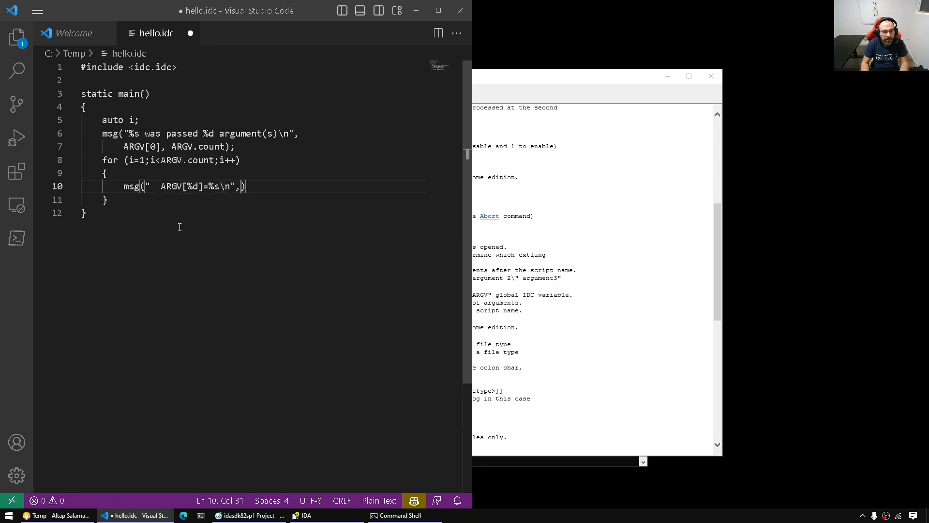
pyautogui.write('i,')
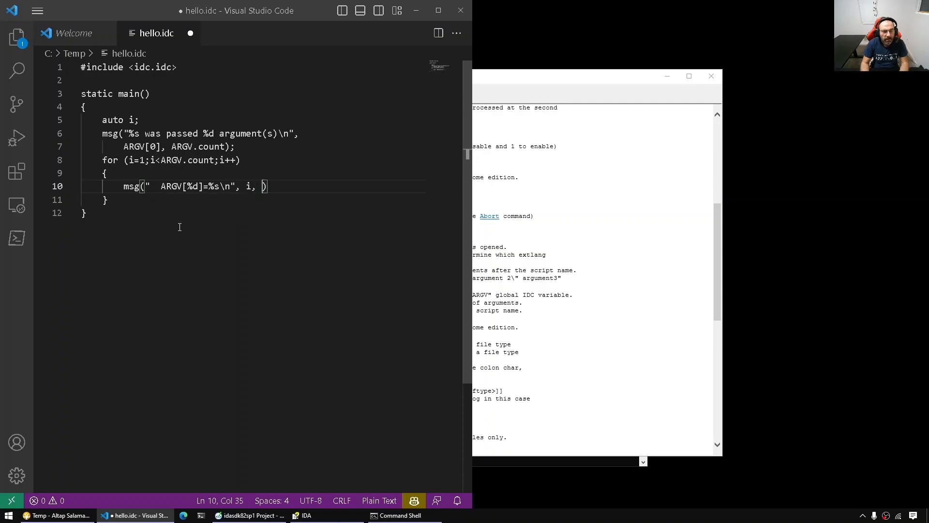
pyautogui.write('ARGV[i')
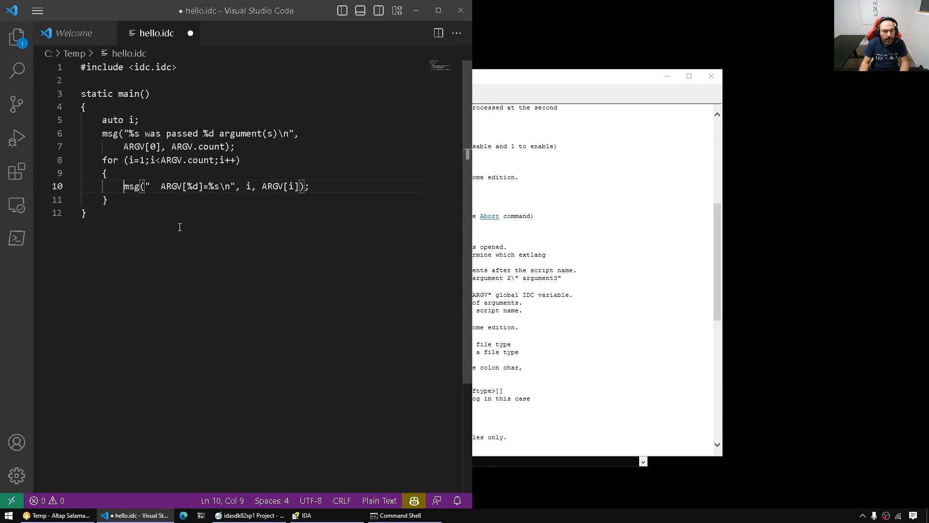
pyautogui.write('return')
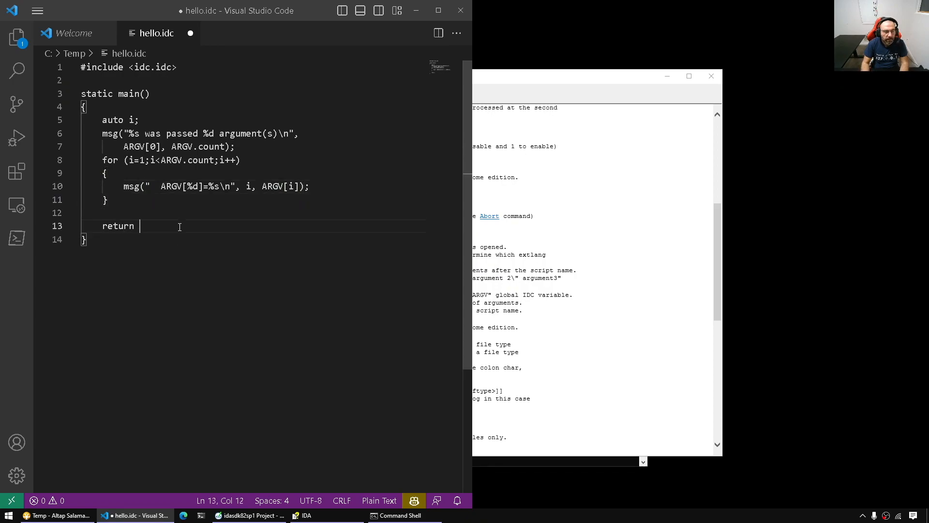
pyautogui.write('0;')
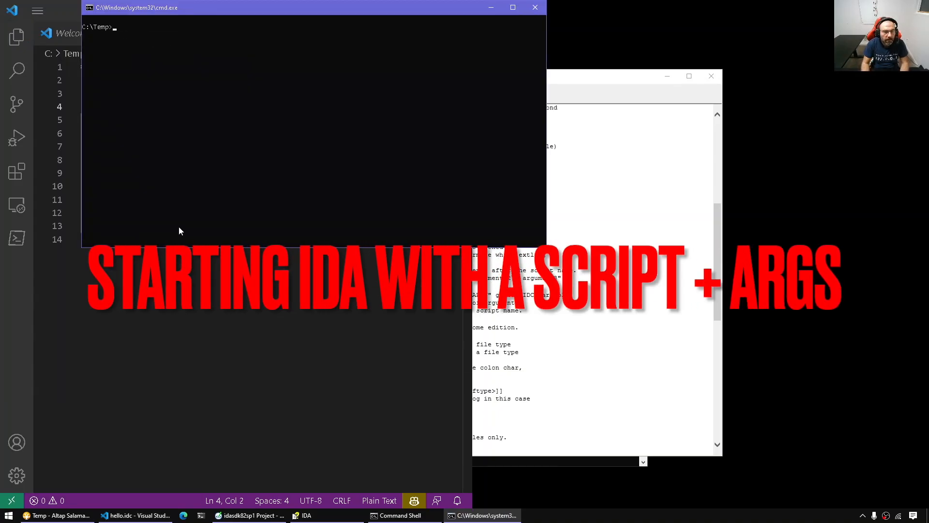
# Step: Title the prompt ida-script and launch ida.exe -S"hello.idc arg1 arg2 arg3"
pyautogui.write('title ida-scrip')
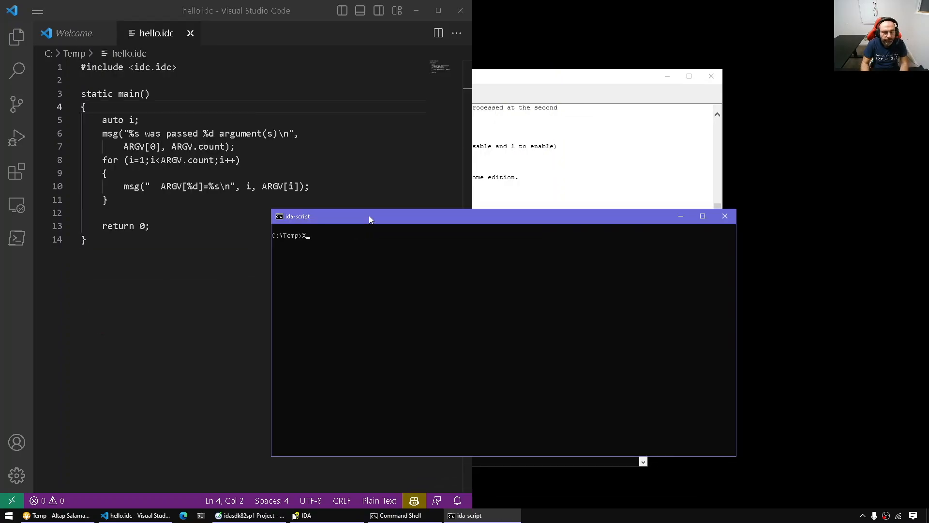
pyautogui.write('tools%\\ida\\ida.exe -S"hello.idc arg1 arg2 arg3')
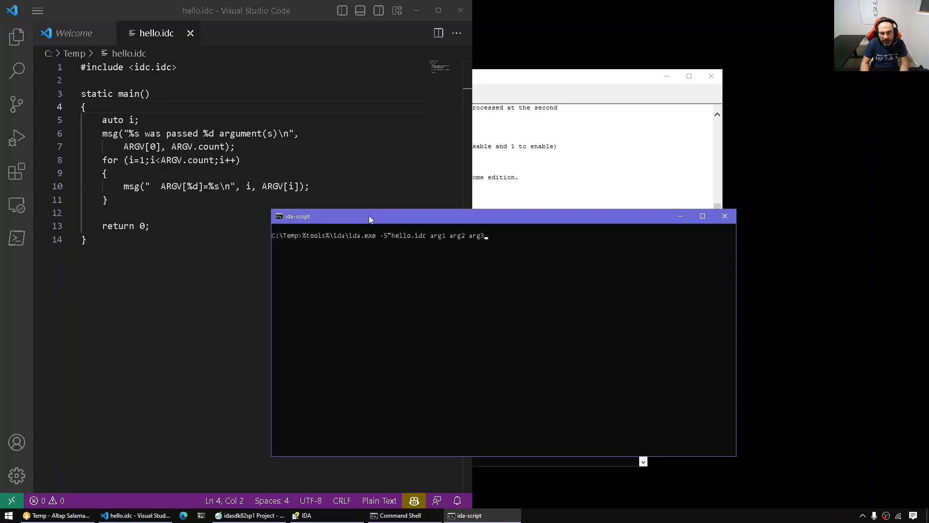
pyautogui.write('"')
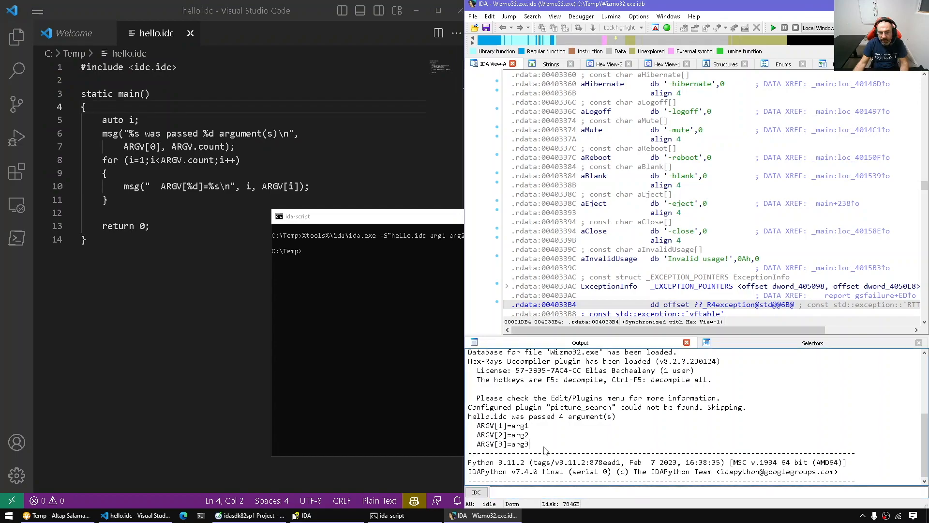
pyautogui.moveTo(578, 453)
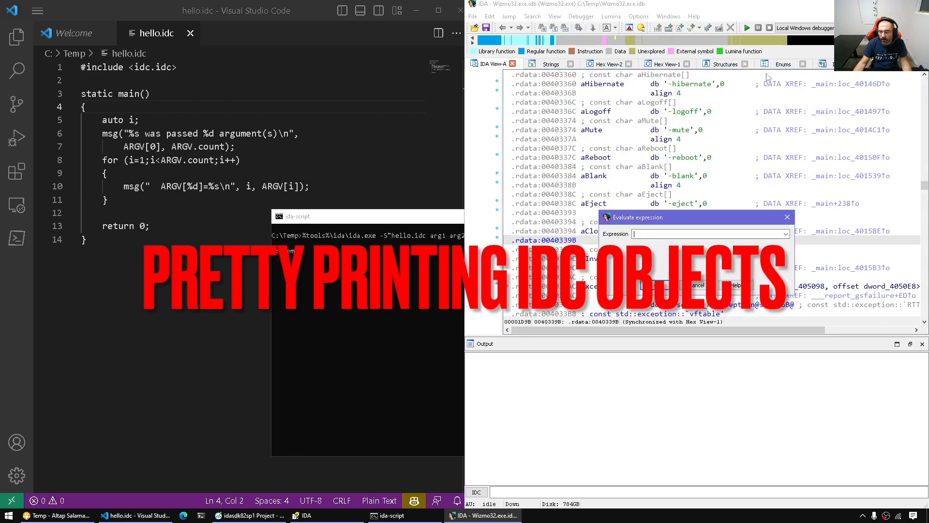
# Step: Evaluate an ARGV entry in IDA, showing "hello.idc", then close the dialog
pyautogui.write('ARGV[0')
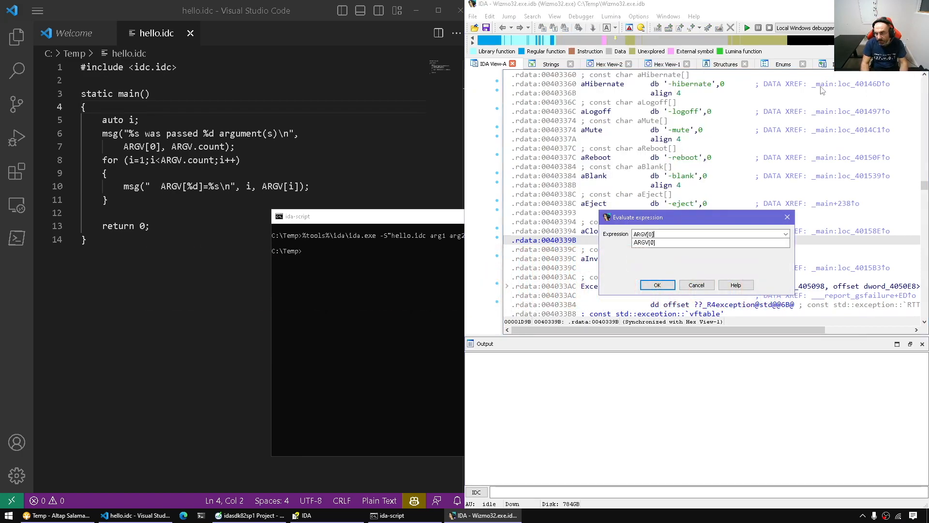
pyautogui.click(657, 285)
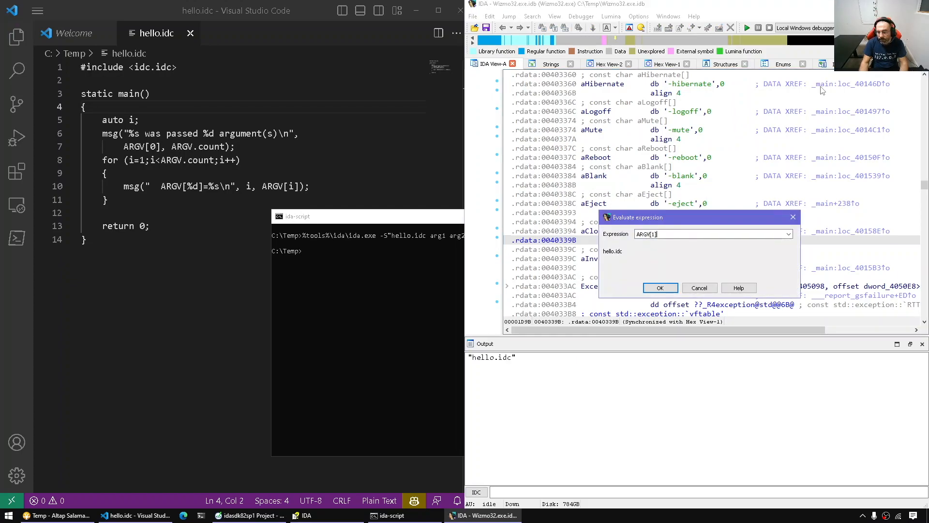
pyautogui.click(660, 287)
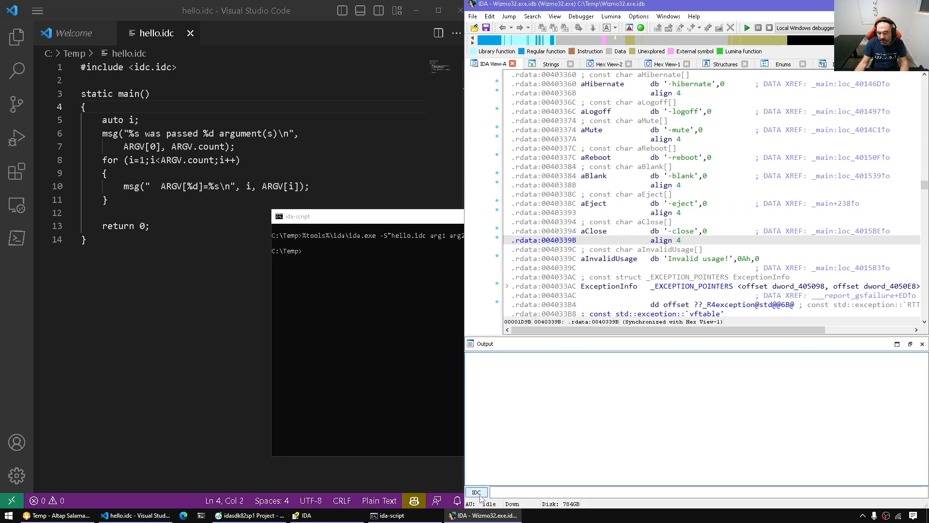
# Step: Enter ARGV on the IDC command line and highlight the printed object and its entries
pyautogui.click(510, 492)
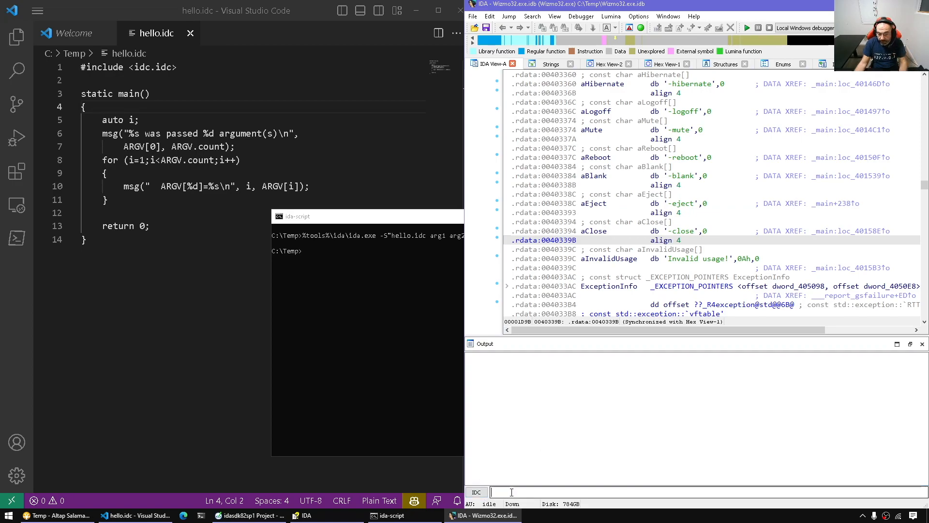
pyautogui.write('ARGV')
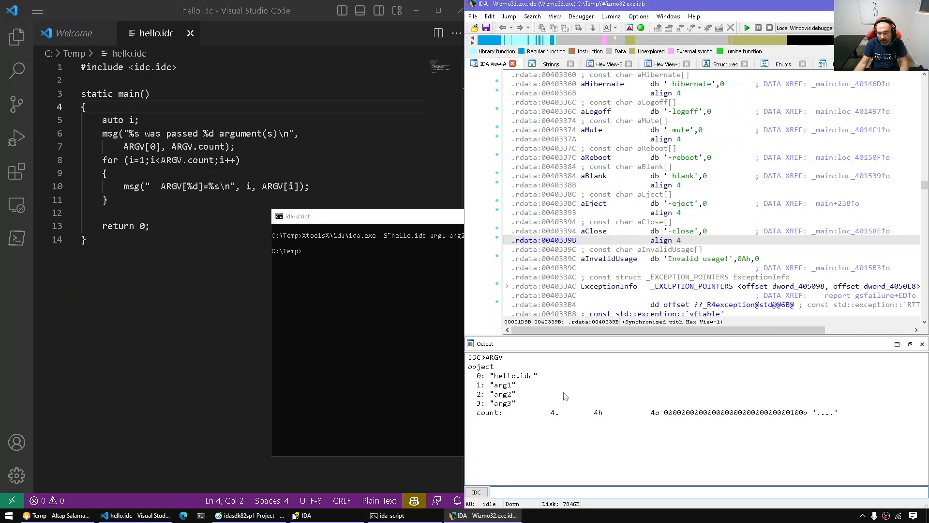
pyautogui.doubleClick(493, 356)
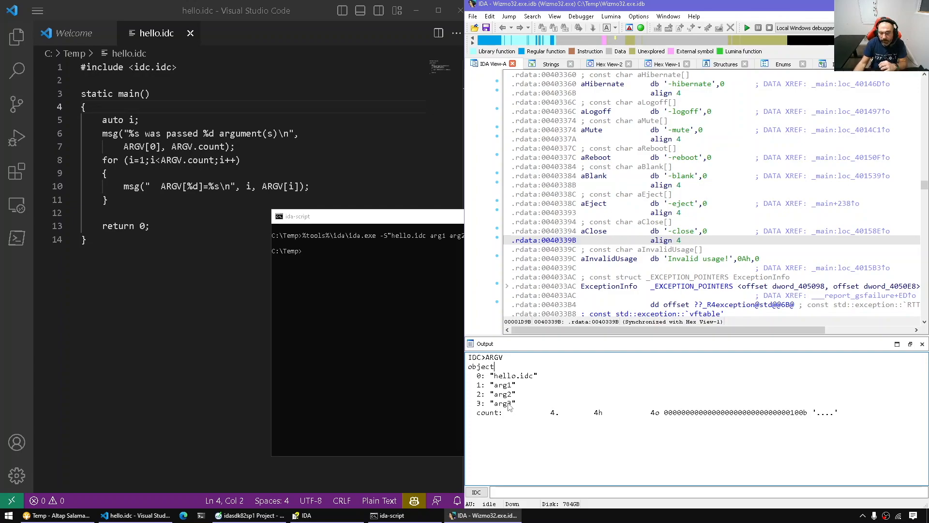
pyautogui.moveTo(492, 385); pyautogui.dragTo(515, 413)
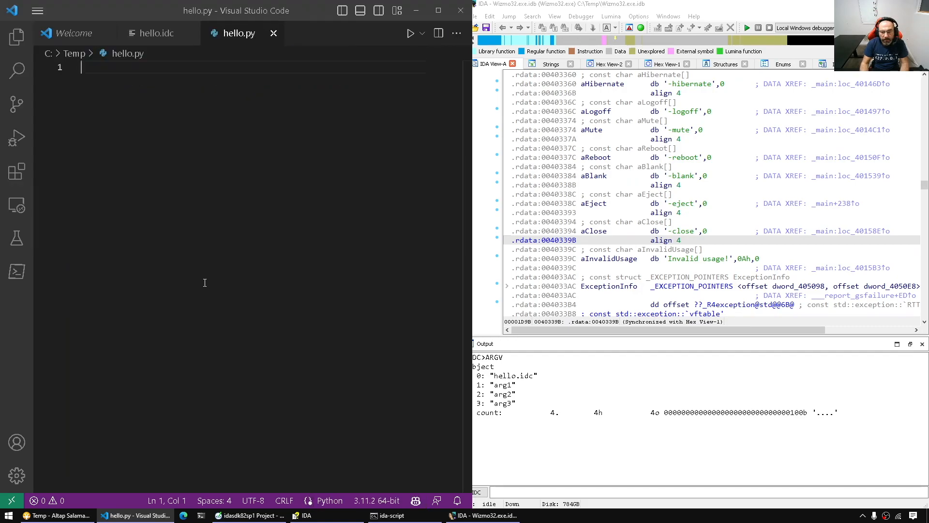
# Step: Write hello.py importing idaapi and idc, with print(f"Hello, my name is {}")
pyautogui.write('import id')
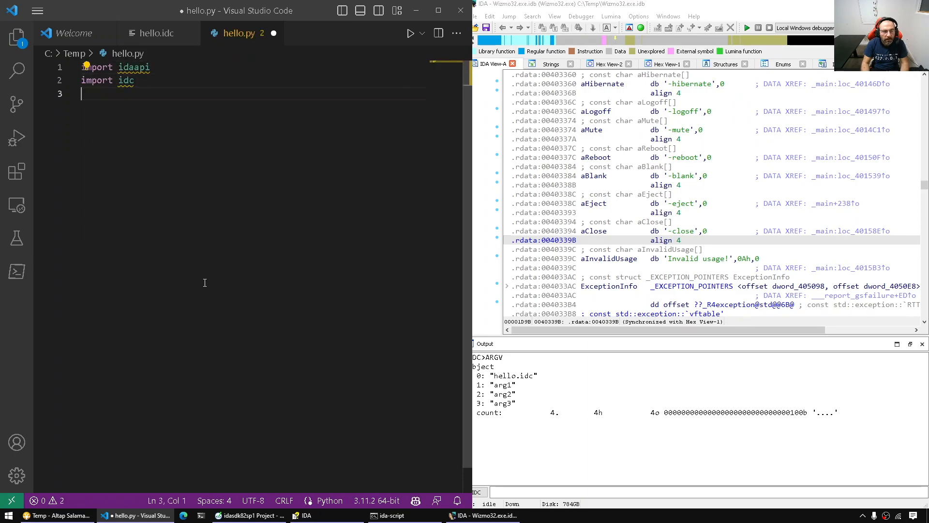
pyautogui.write('class MyPlugin(idaapi.plugin_t):')
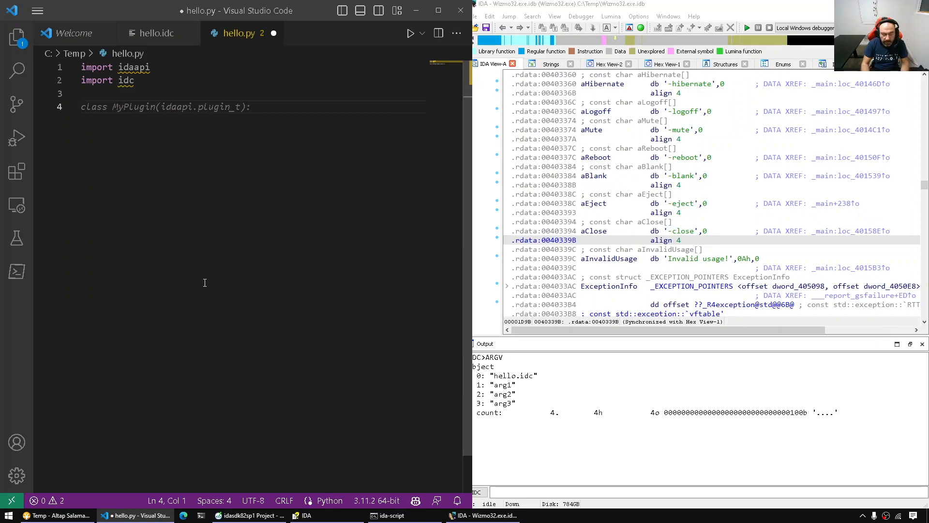
pyautogui.write('print("Hello, world!")')
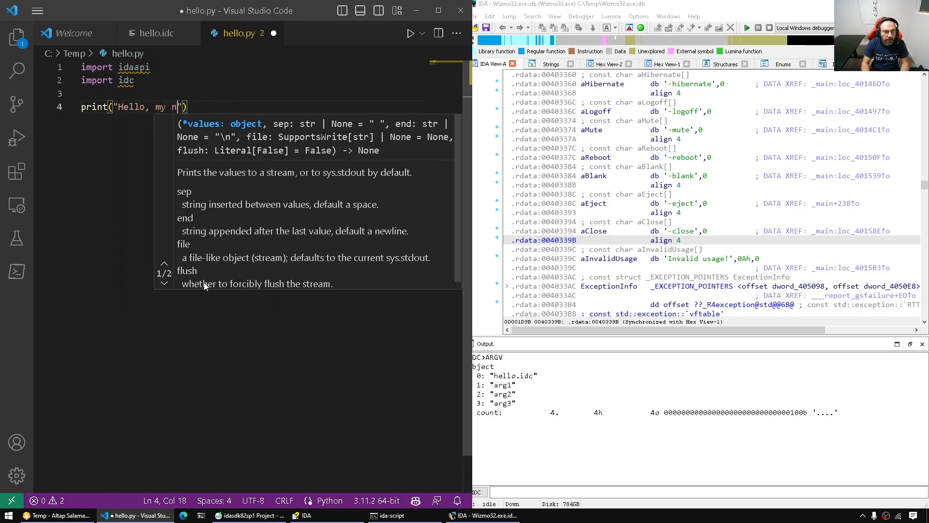
pyautogui.write('name is %s" % idc.AskStr("","Enter your name"')
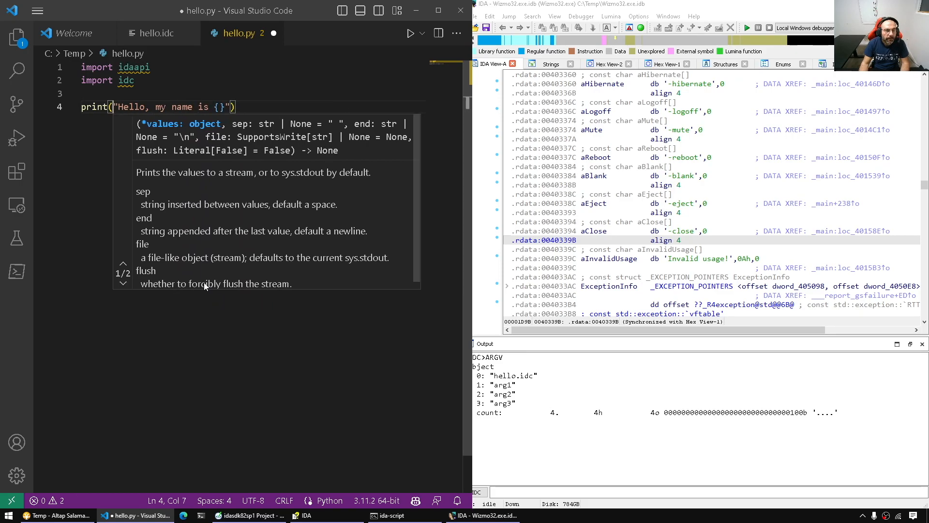
pyautogui.write('f')
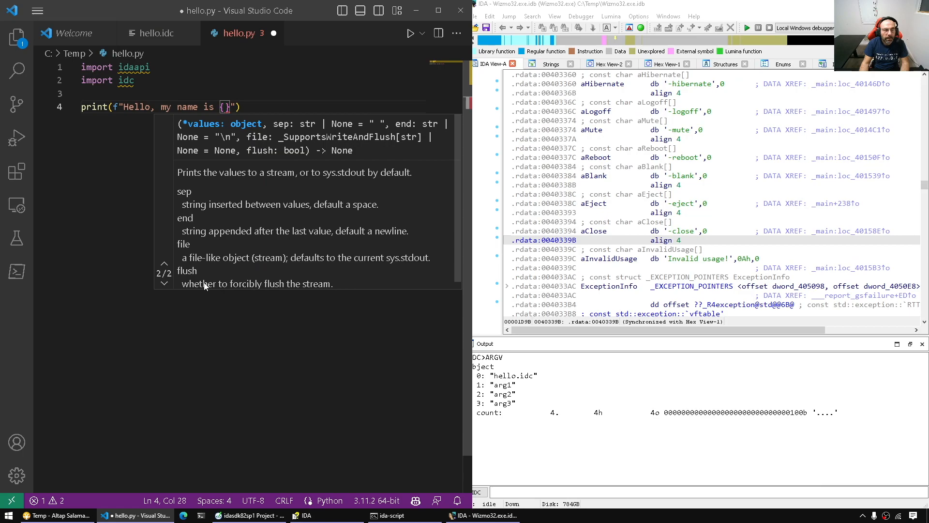
pyautogui.write('class MyPlugin(idaapi.plugin_t):')
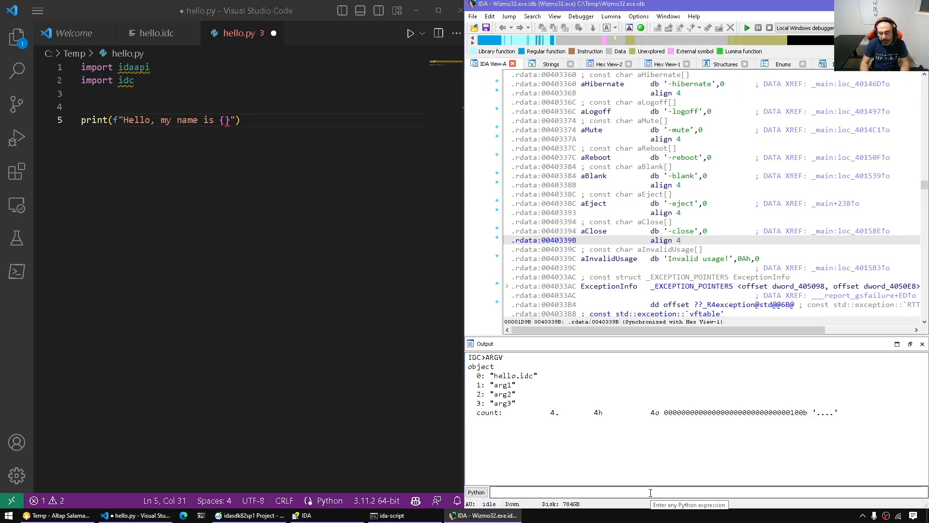
# Step: Evaluate idc.ARGV in IDA's Python console, returning ['hello.idc', 'arg1', 'arg2', 'arg3']
pyautogui.write('idc.ARGV')
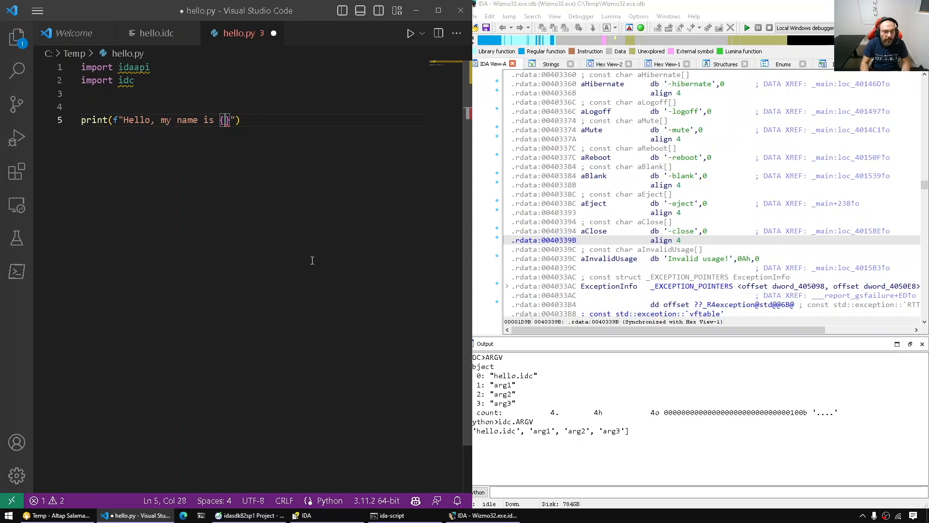
# Step: Put idc.ARGV[0] in the greeting and add a loop over range(1, len(idc.ARGV))
pyautogui.write('idc.AR')
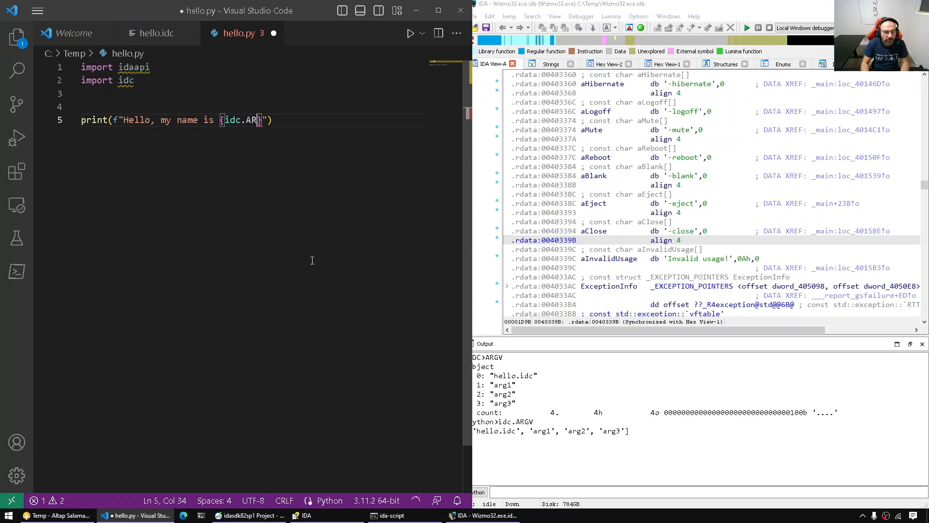
pyautogui.write('GV[0]')
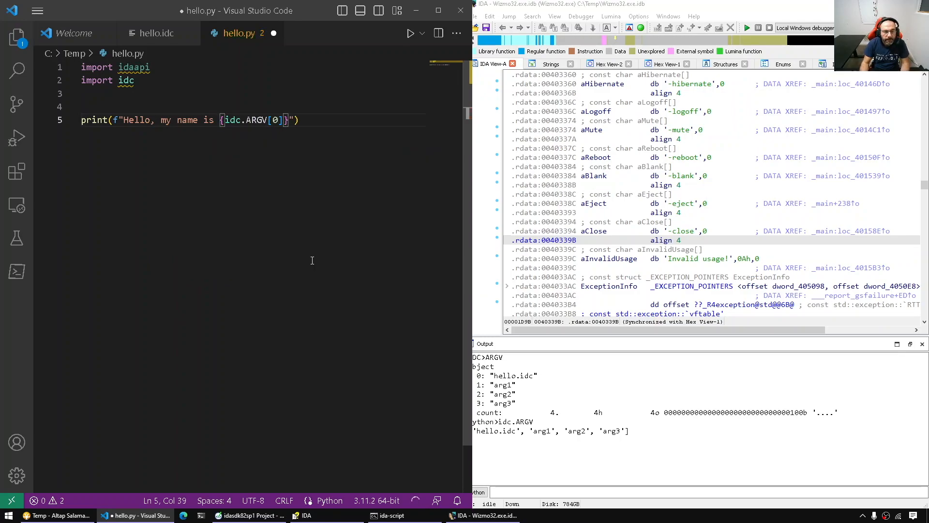
pyautogui.press('enter')
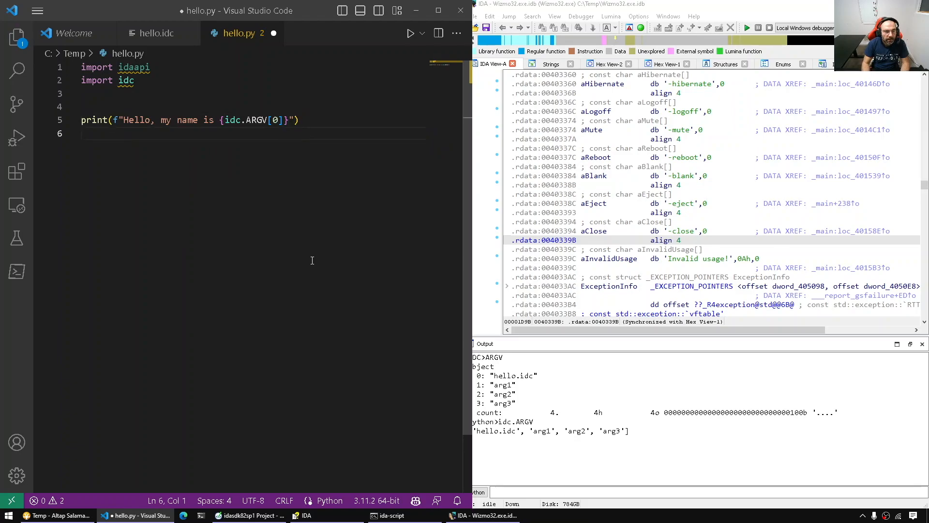
pyautogui.write('for')
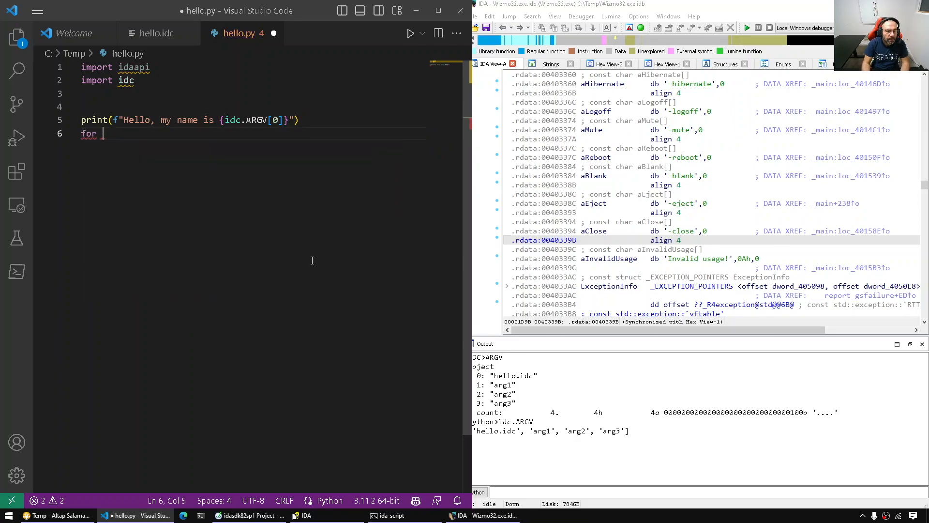
pyautogui.write('i in range(1, len(idc.ARGV)):')
pyautogui.write('print(f"ARGV[{i}] {idc.ARGV[i]}")')
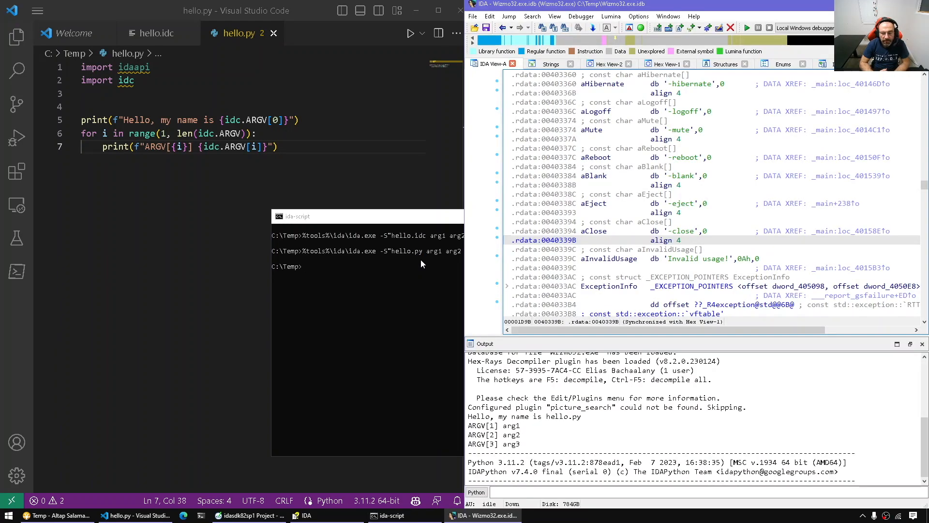
pyautogui.moveTo(569, 463)
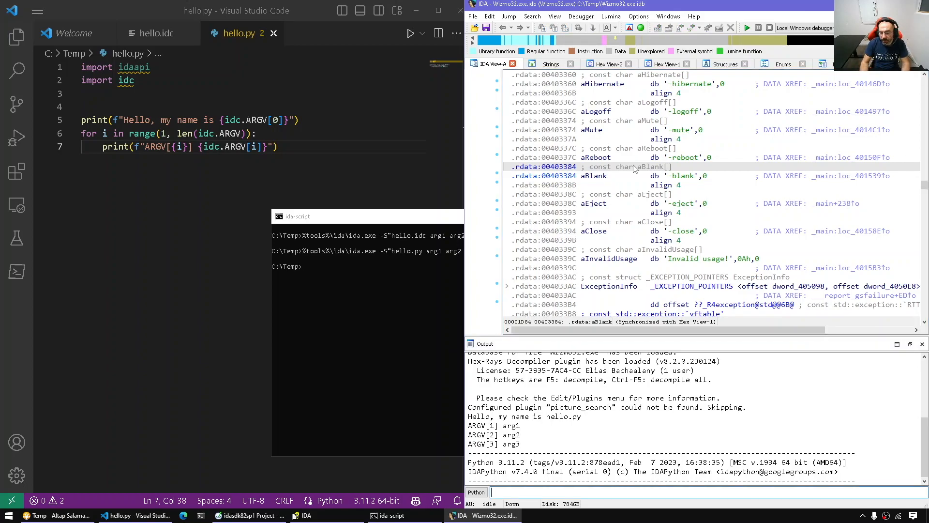
# Step: Evaluate idc.ARGV in the Python console, returning ['hello.py', 'arg1', 'arg2', 'arg3']
pyautogui.write('i')
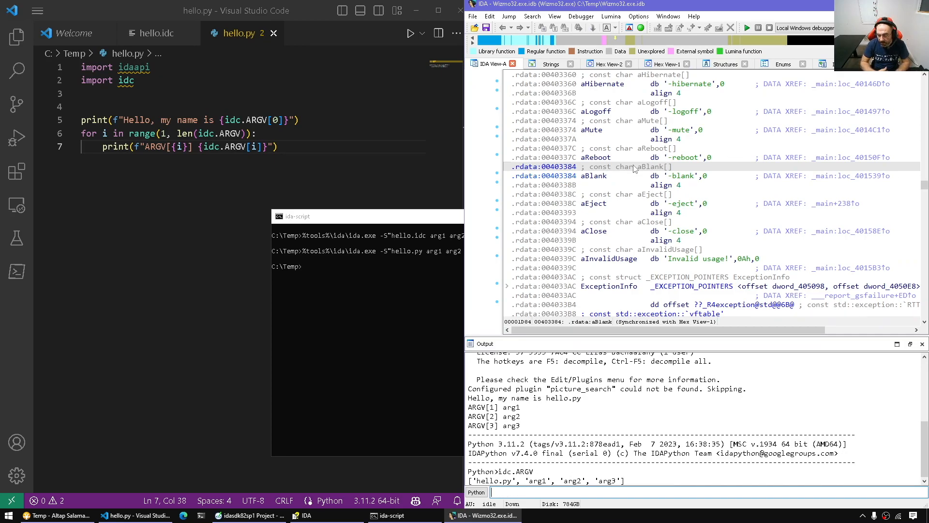
pyautogui.moveTo(593, 226)
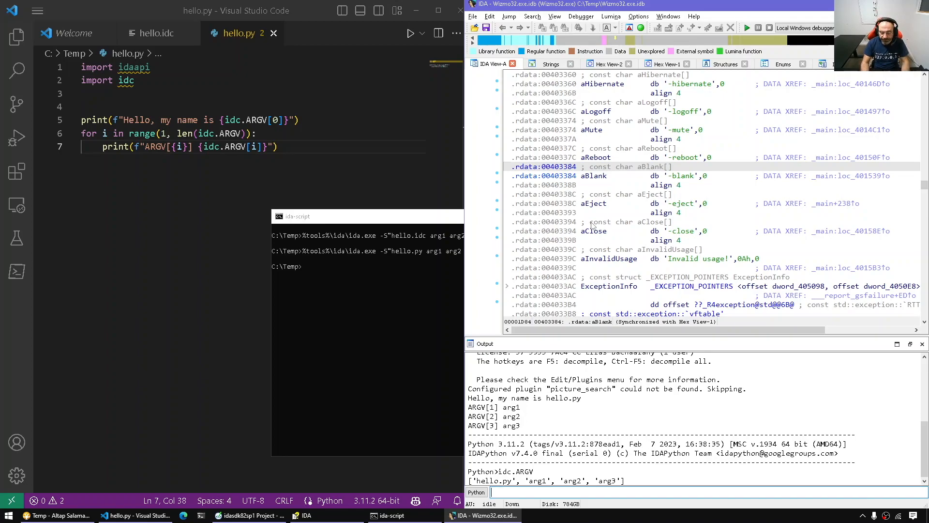
pyautogui.write('M')
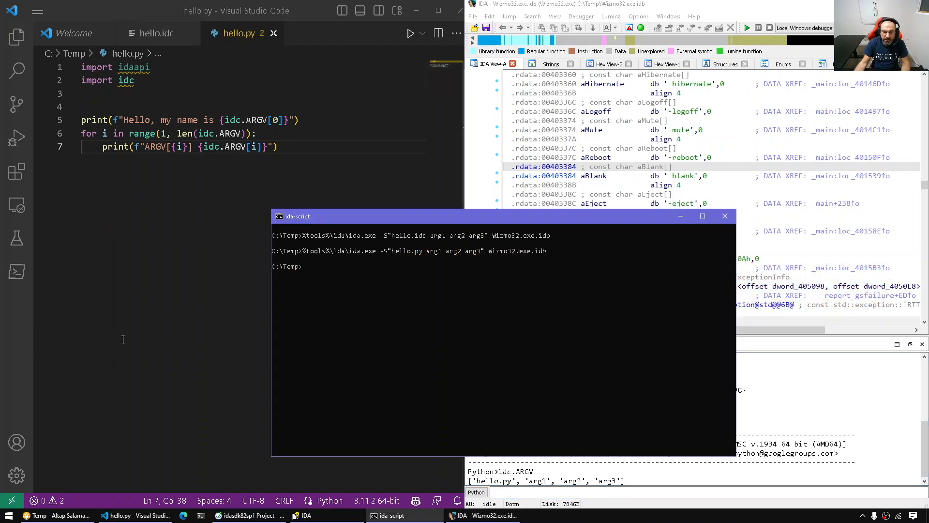
# Step: Bring forward the console showing both ida.exe script runs before moving to Source Insight
pyautogui.click(248, 515)
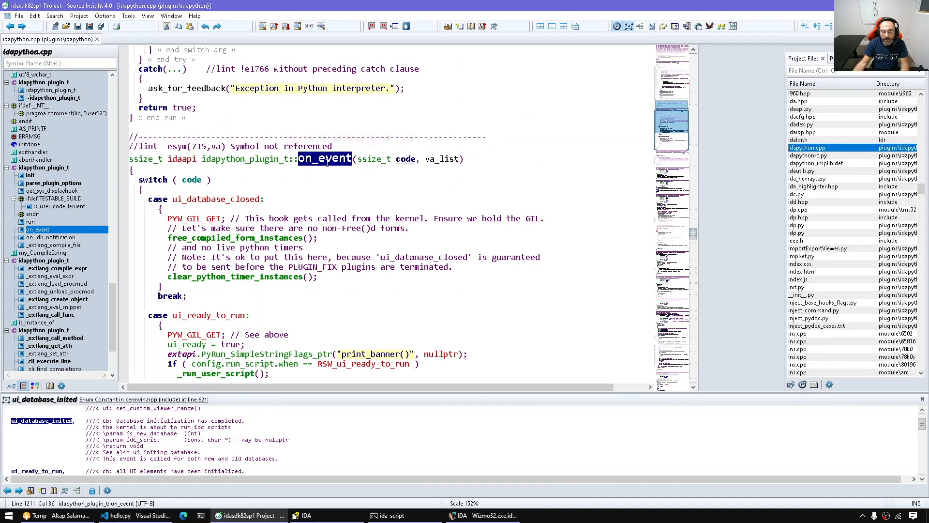
# Step: Scroll to ui_database_inited and read its description and idc_script parameter documentation
pyautogui.scroll(-3)
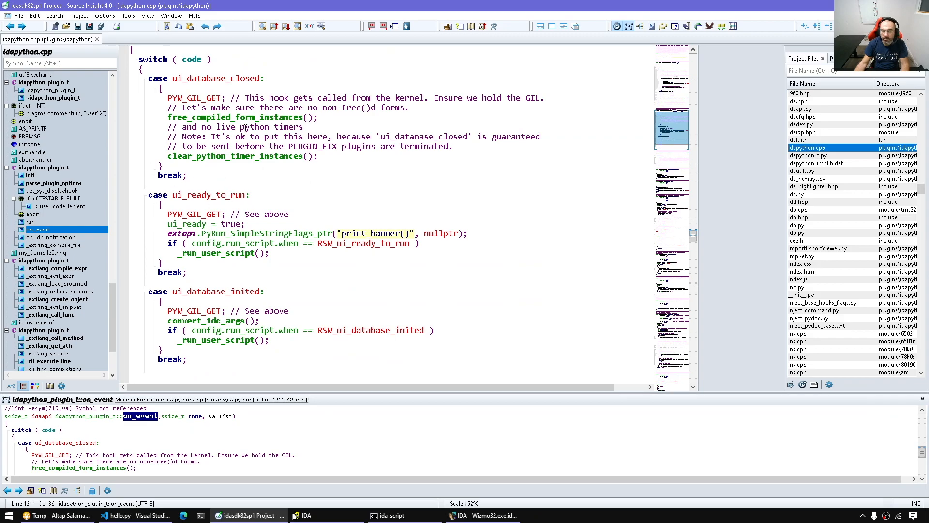
pyautogui.scroll(-3)
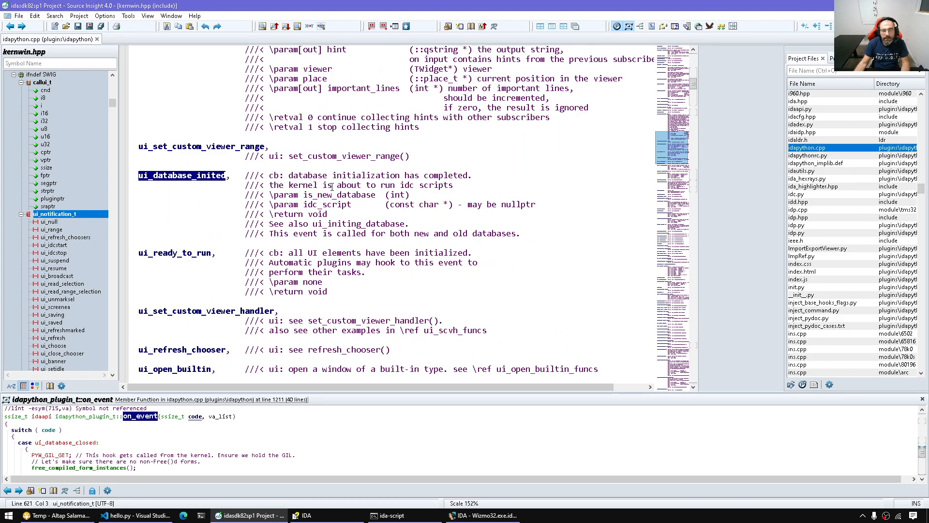
pyautogui.doubleClick(376, 175)
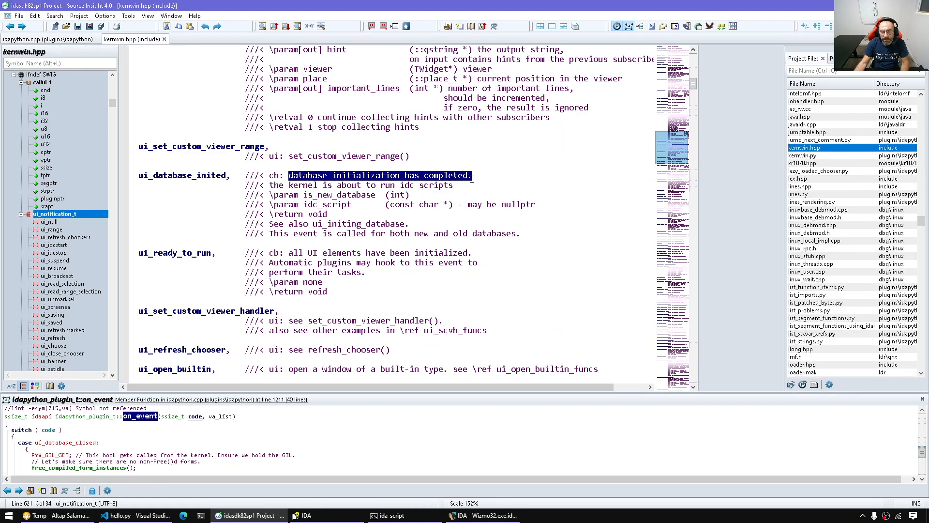
pyautogui.click(485, 204)
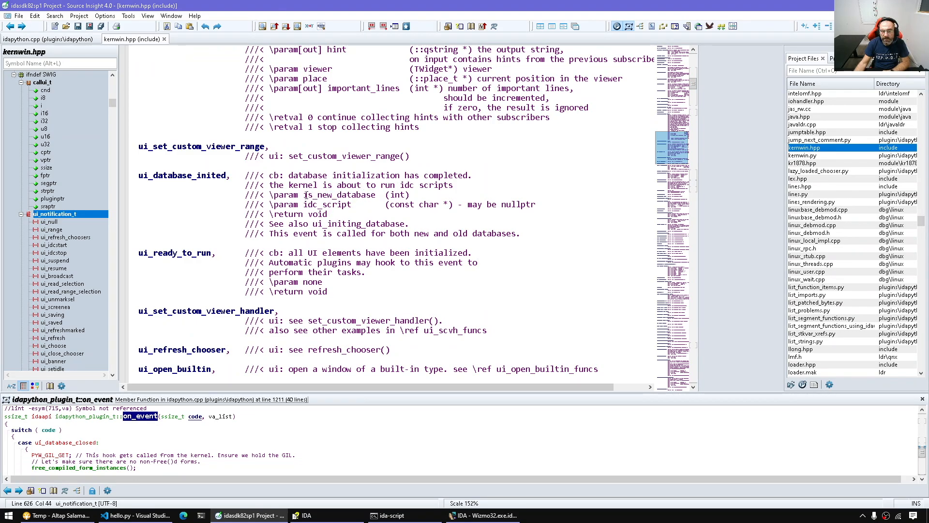
pyautogui.doubleClick(329, 204)
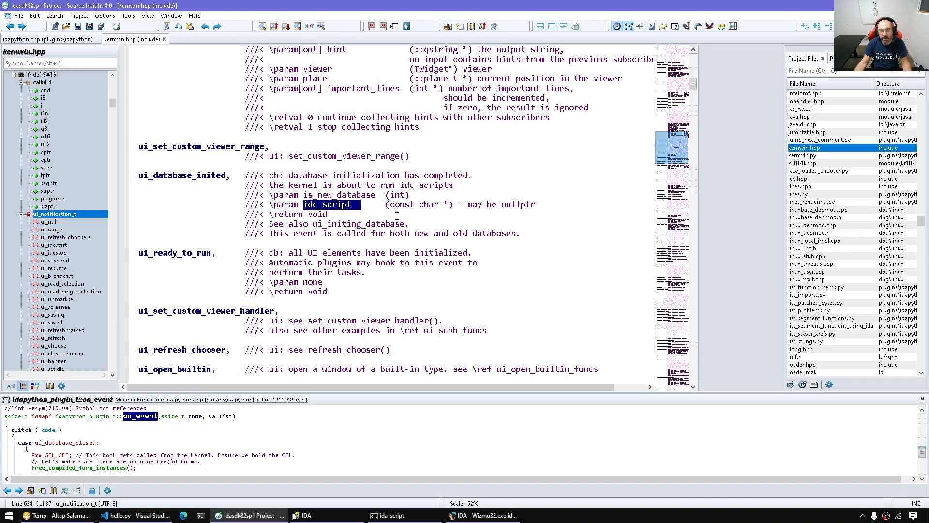
pyautogui.click(48, 39)
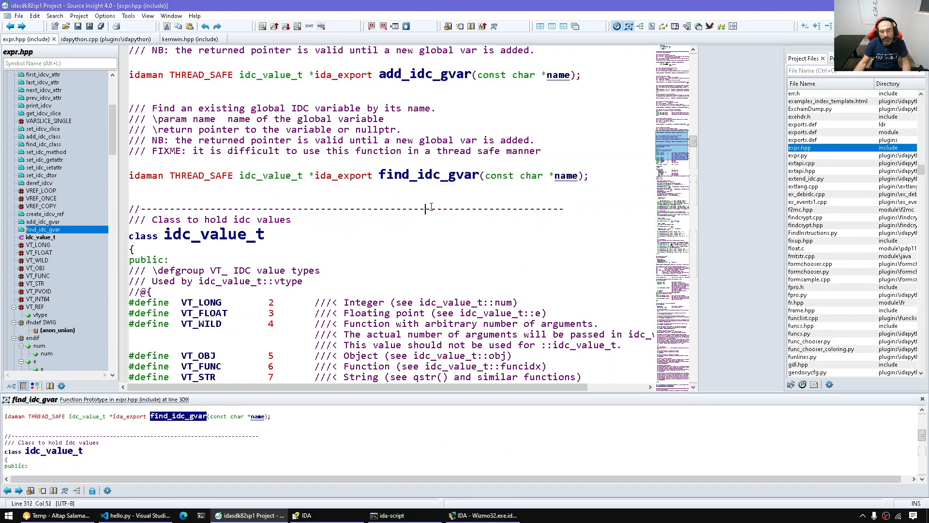
# Step: Highlight find_idc_gvar in expr.hpp, then return to convert_idc_args in idapython.cpp
pyautogui.doubleClick(425, 175)
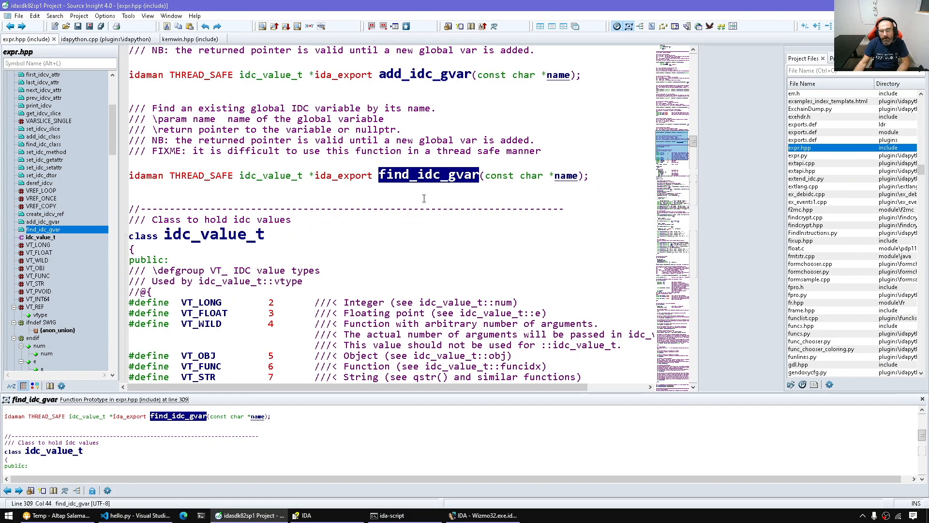
pyautogui.moveTo(428, 174)
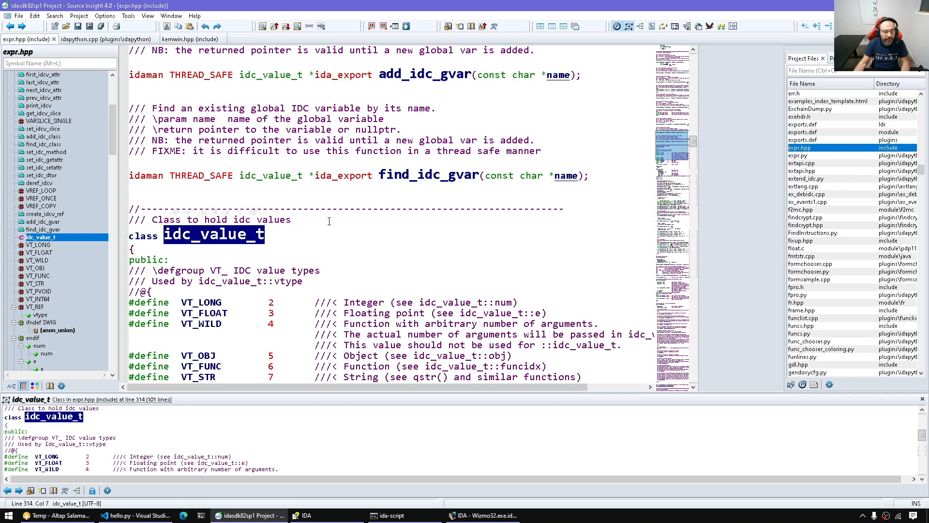
pyautogui.click(106, 39)
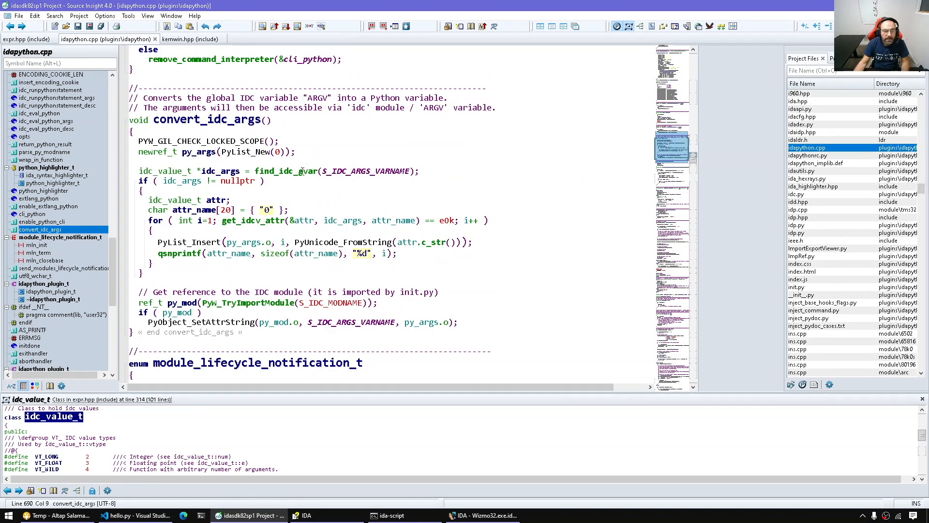
# Step: Look up find_idc_gvar and S_IDC_MODNAME, confirming S_IDC_MODNAME is "idc"
pyautogui.click(302, 171)
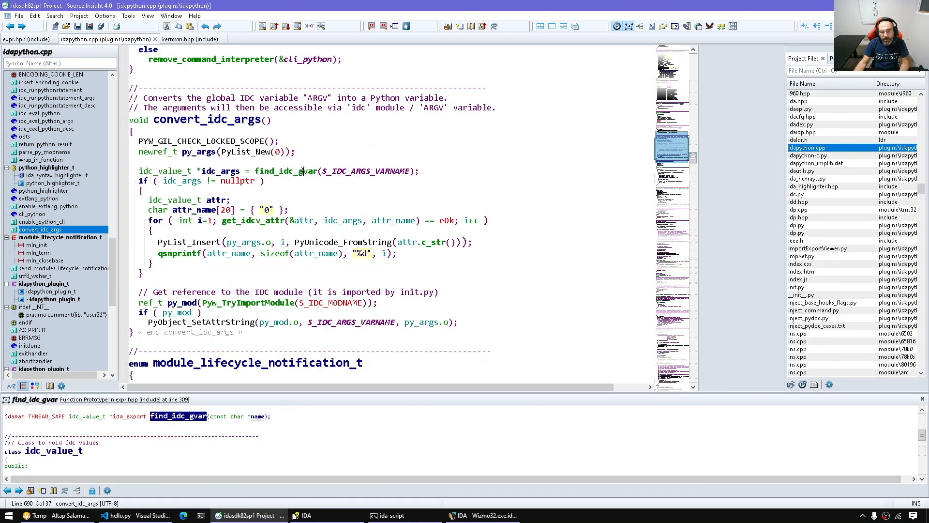
pyautogui.doubleClick(285, 170)
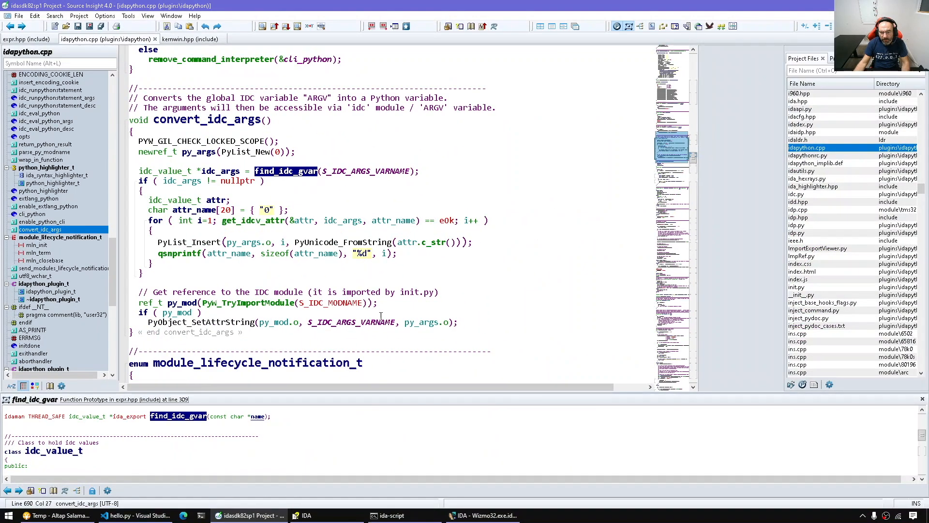
pyautogui.doubleClick(361, 253)
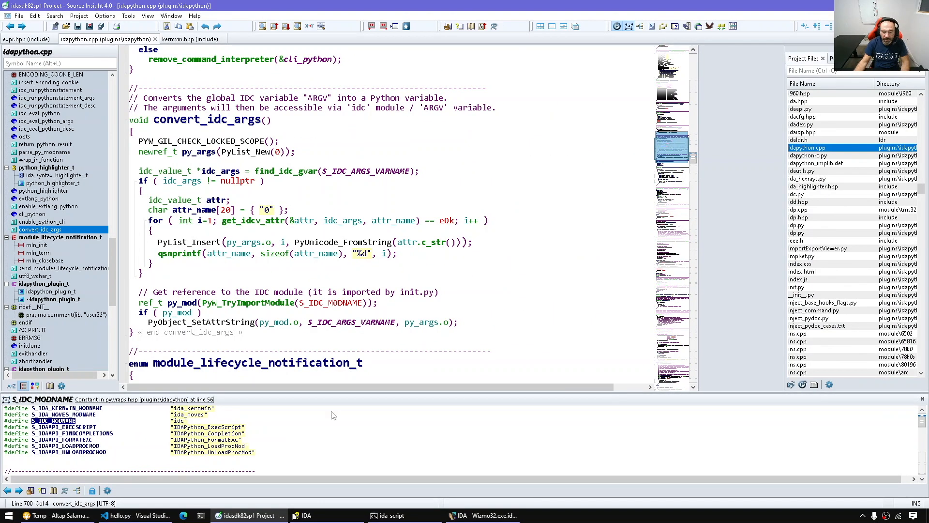
pyautogui.click(264, 220)
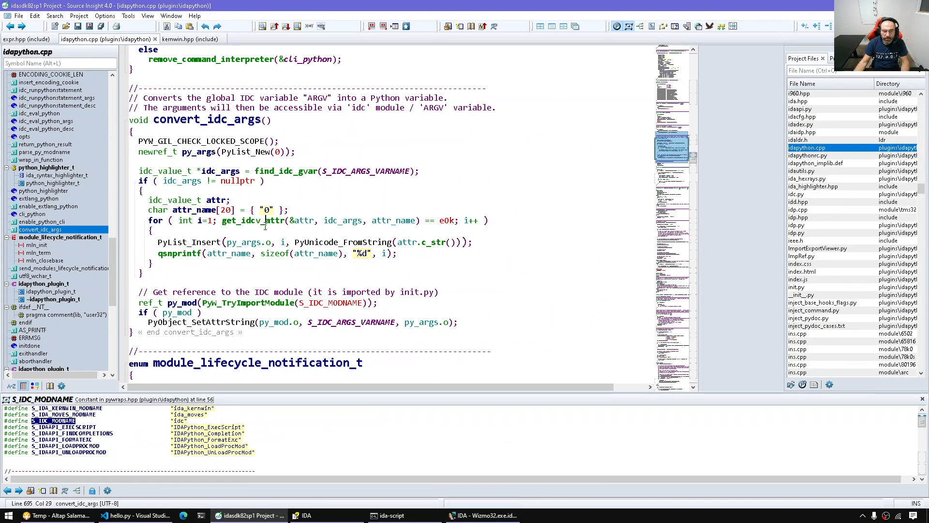